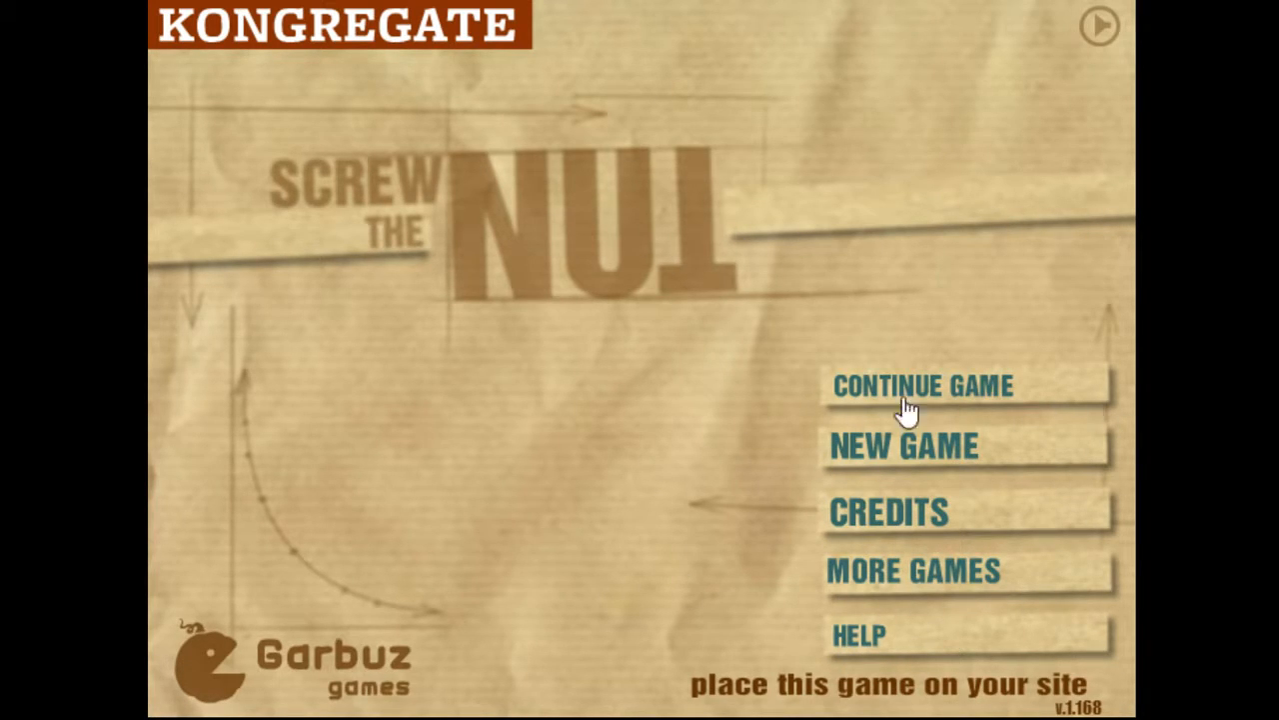
{"action": "mouse_move", "coordinate": [920, 462]}
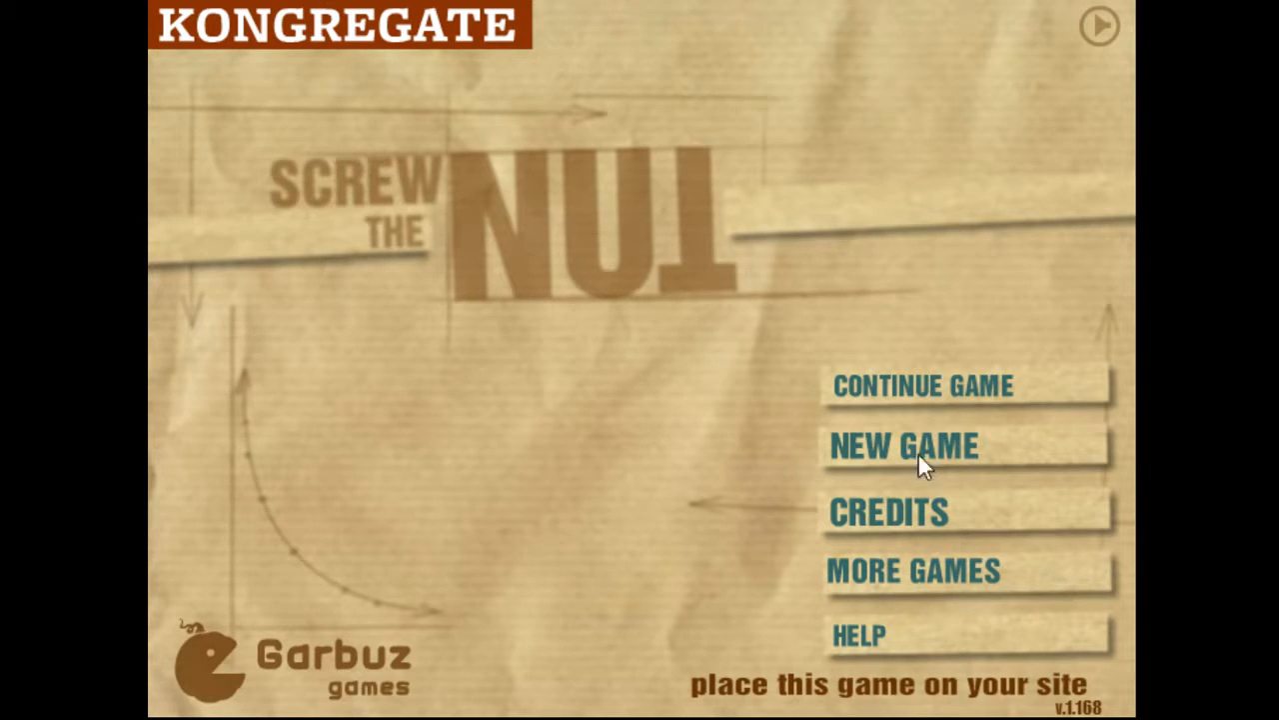
Step: Start a new game from the title screen to bring up the instruction card
{"action": "left_click", "coordinate": [902, 445]}
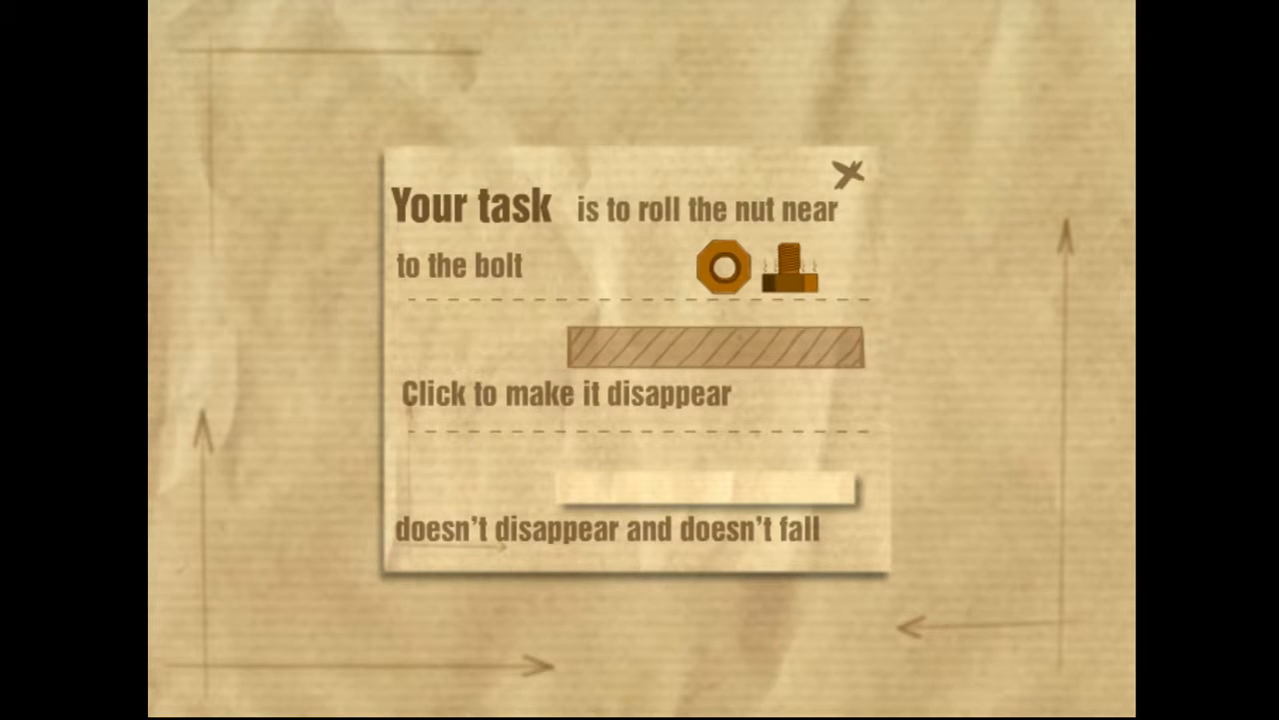
{"action": "mouse_move", "coordinate": [1010, 561]}
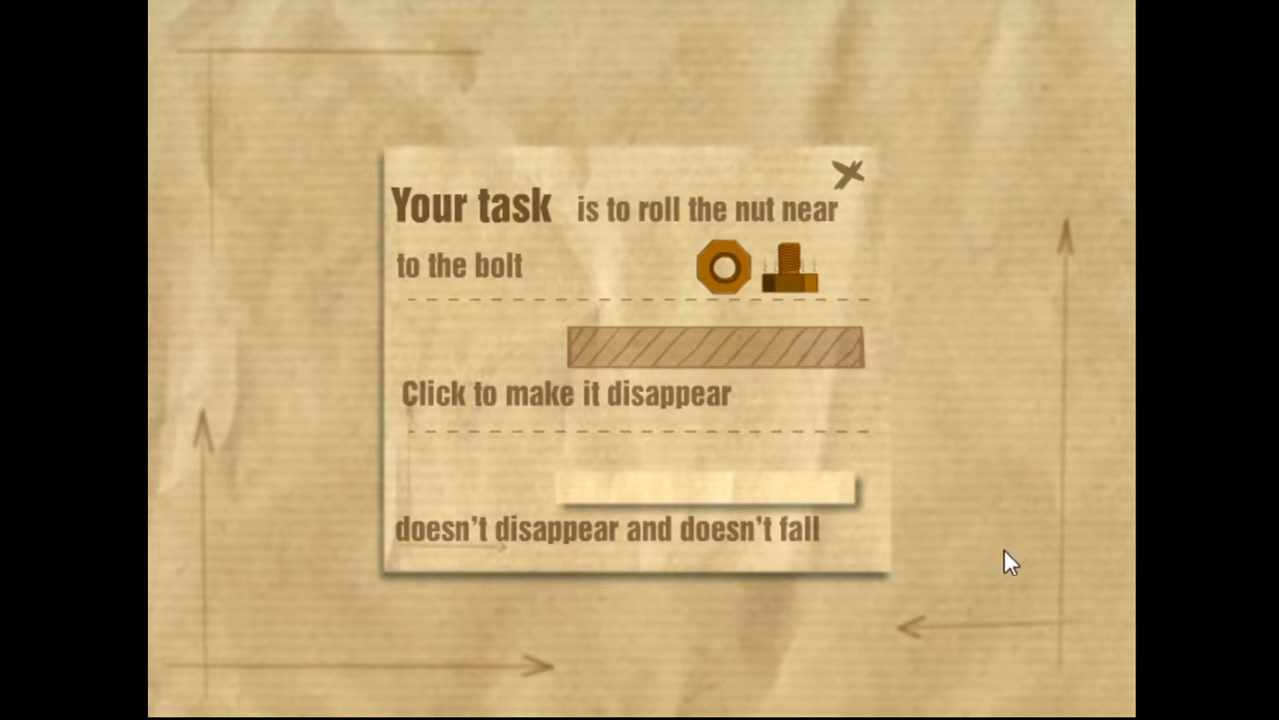
{"action": "mouse_move", "coordinate": [892, 544]}
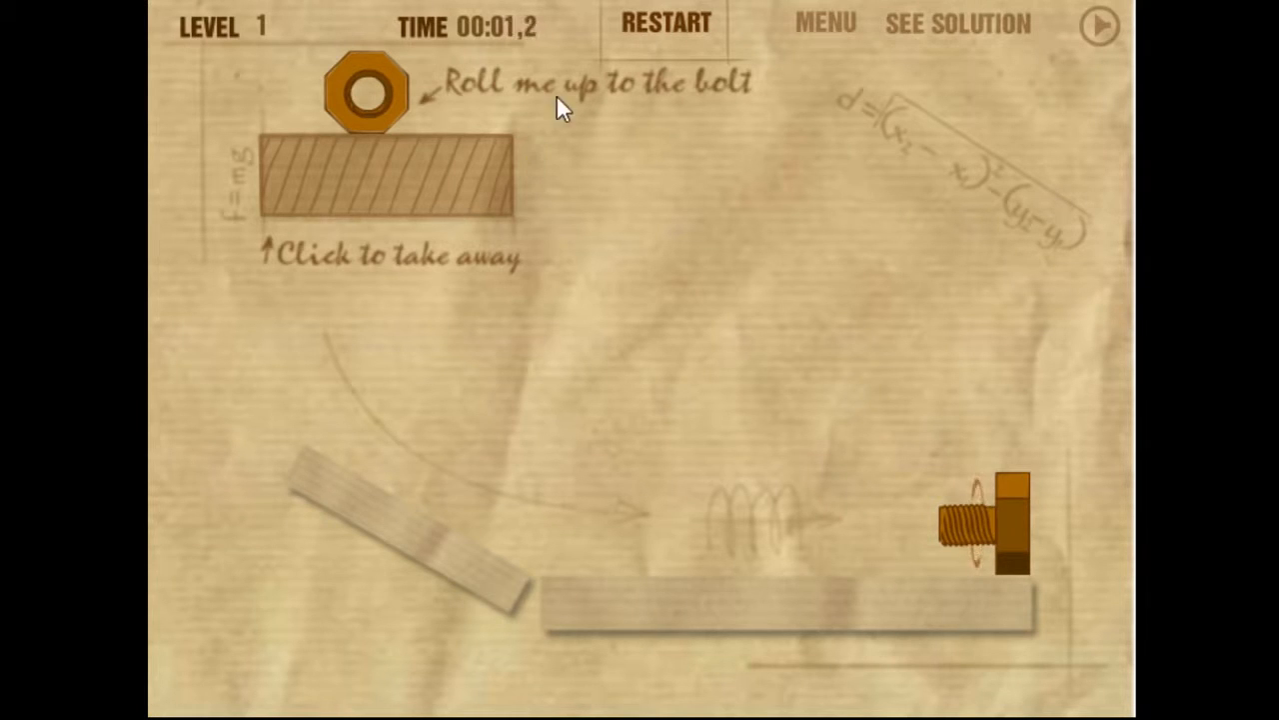
{"action": "mouse_move", "coordinate": [428, 343]}
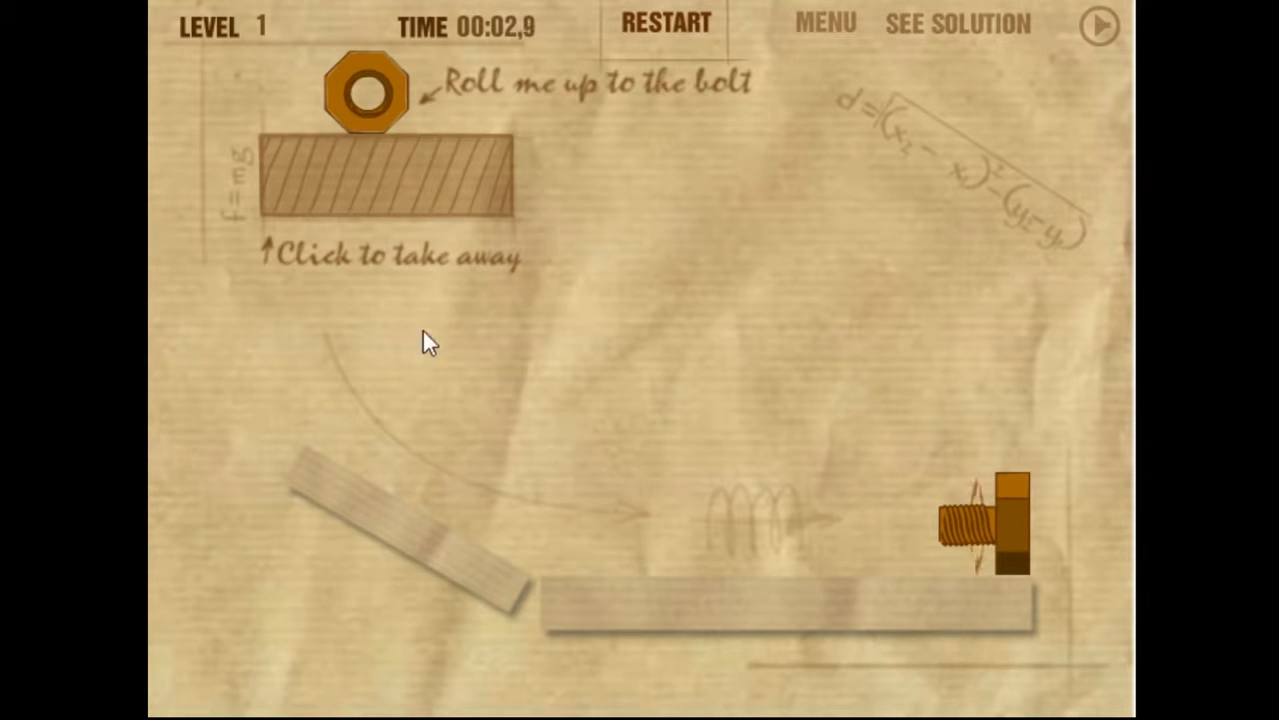
{"action": "mouse_move", "coordinate": [756, 308]}
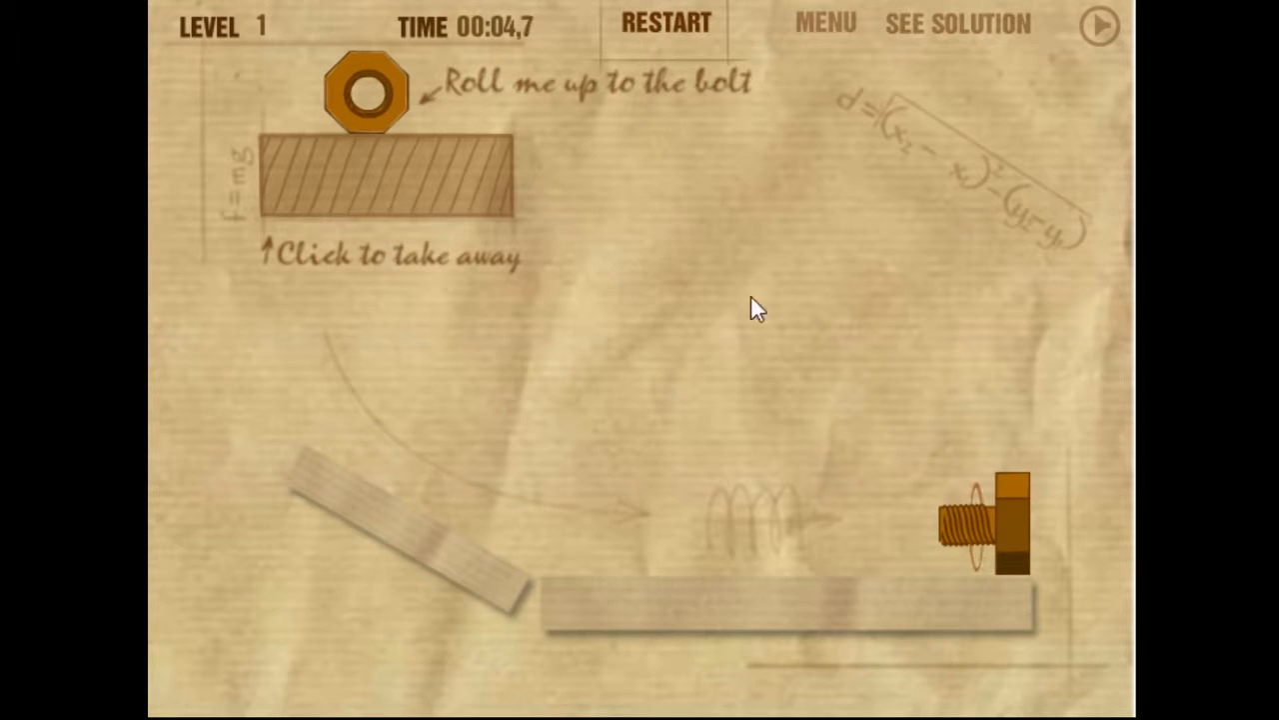
{"action": "mouse_move", "coordinate": [892, 292]}
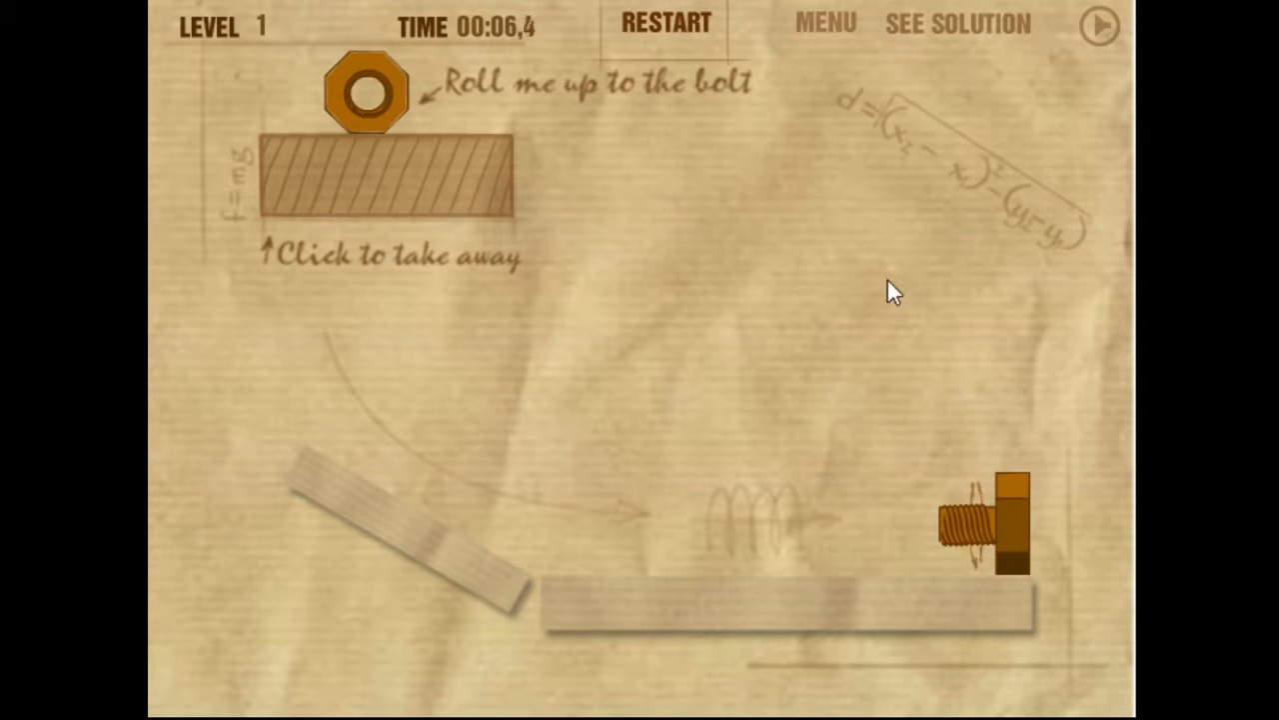
{"action": "mouse_move", "coordinate": [850, 407]}
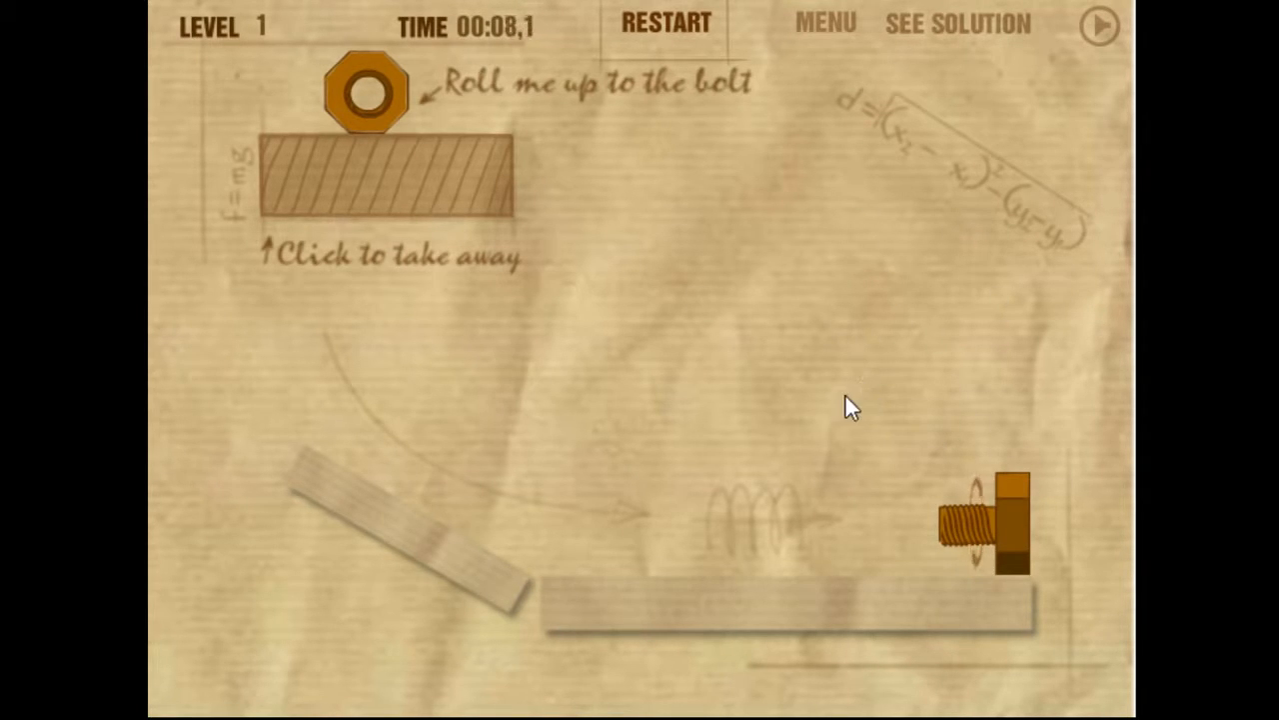
{"action": "mouse_move", "coordinate": [762, 516]}
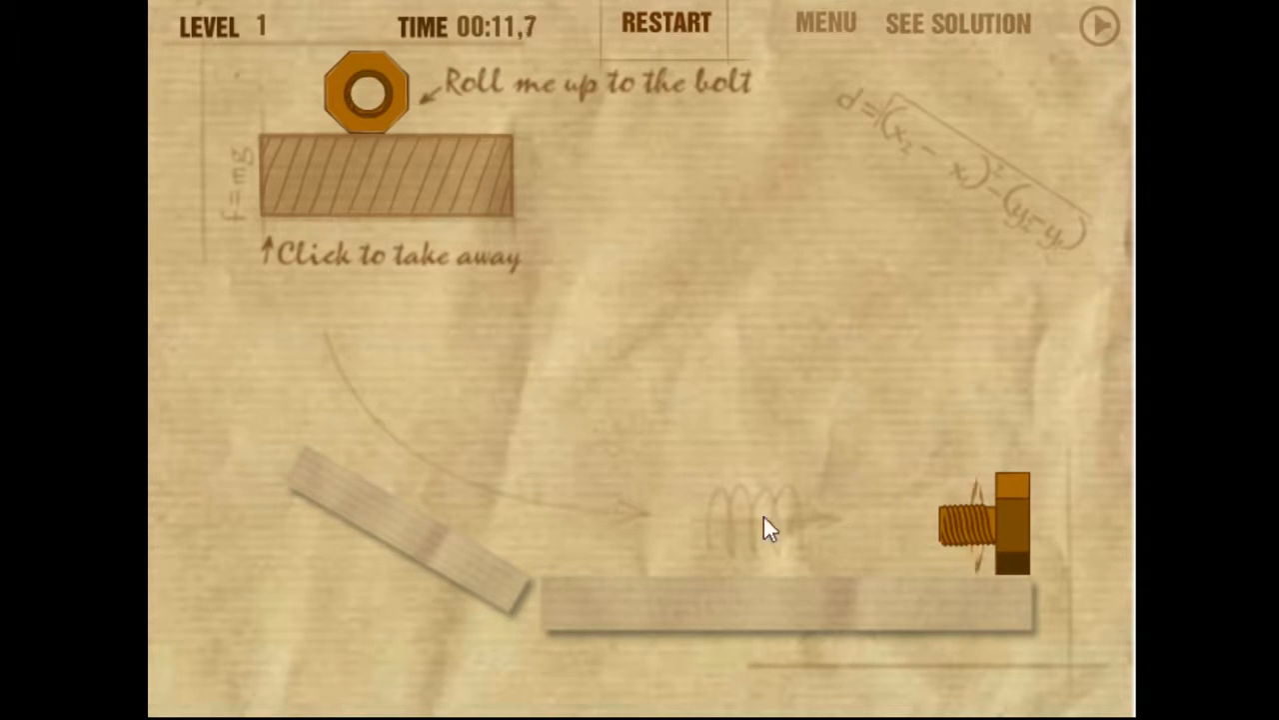
{"action": "mouse_move", "coordinate": [360, 339]}
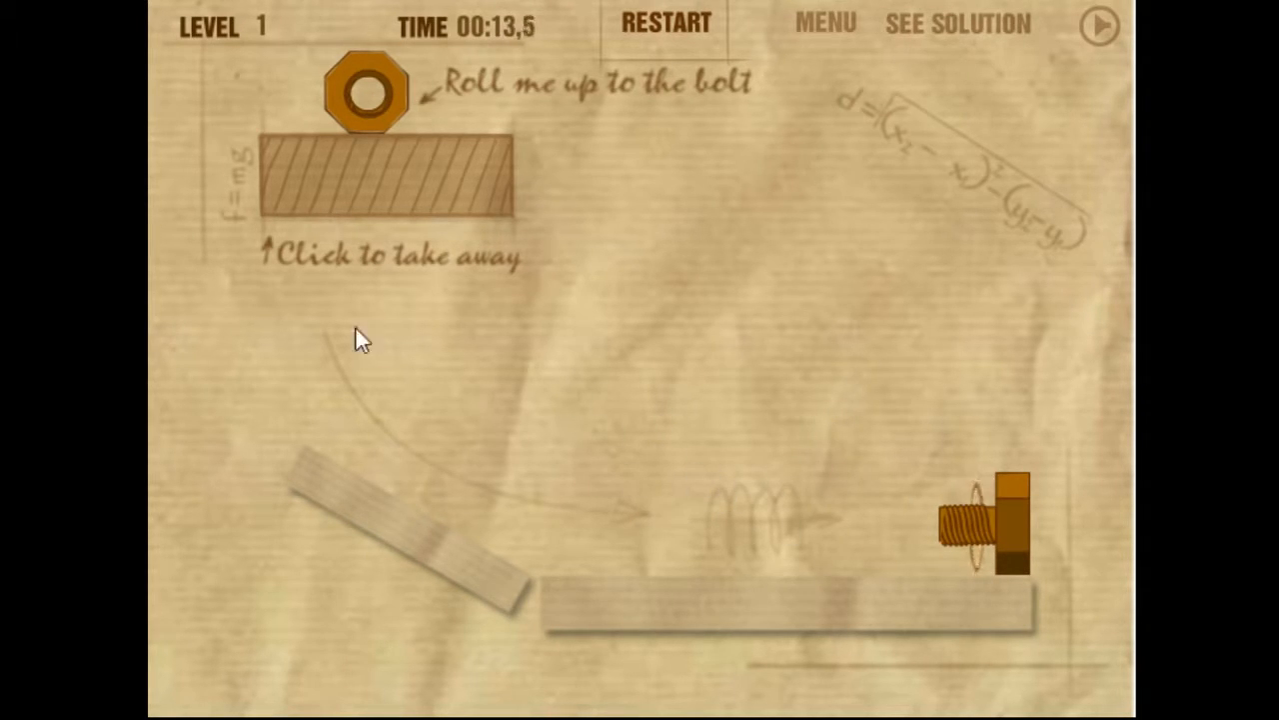
{"action": "mouse_move", "coordinate": [876, 238]}
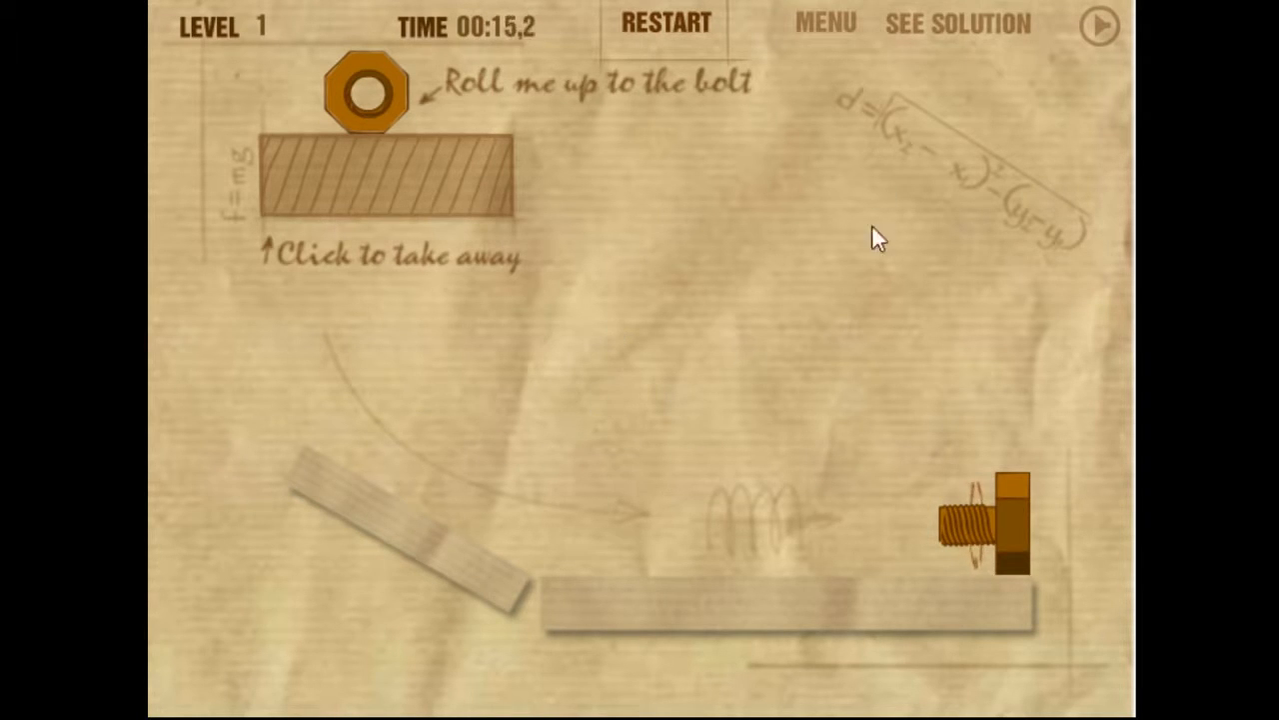
{"action": "mouse_move", "coordinate": [403, 467]}
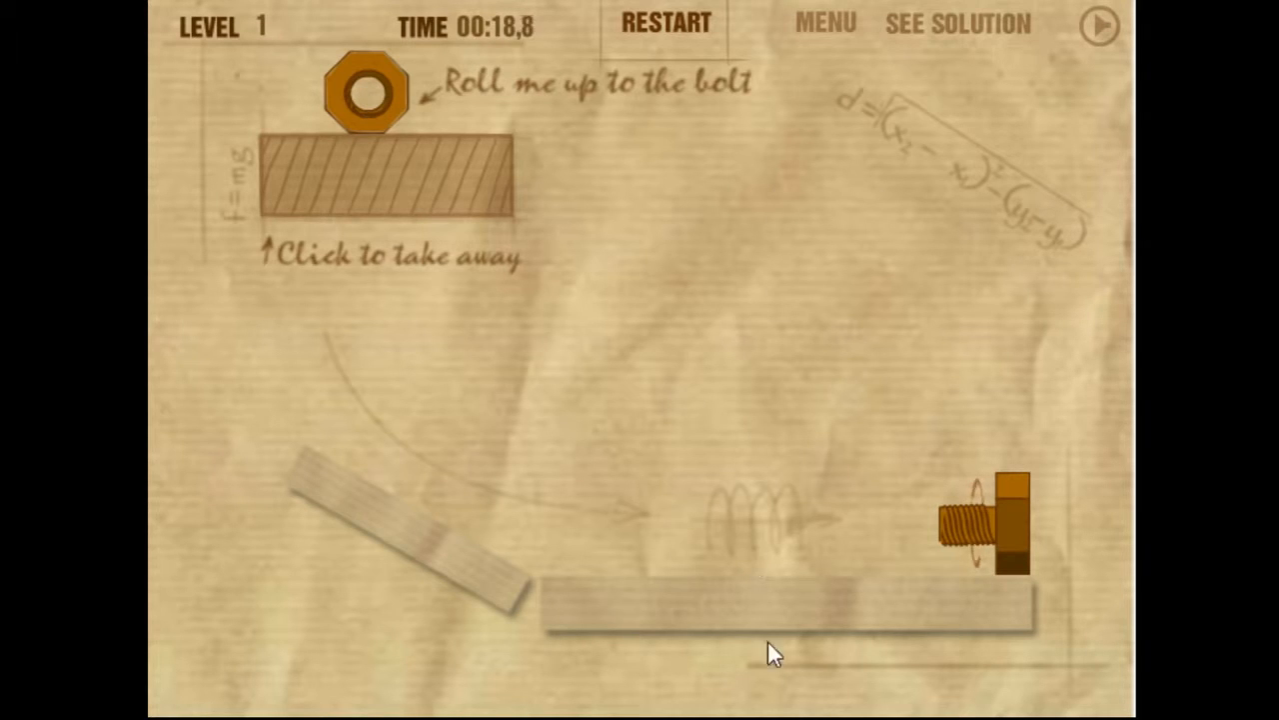
{"action": "mouse_move", "coordinate": [379, 210]}
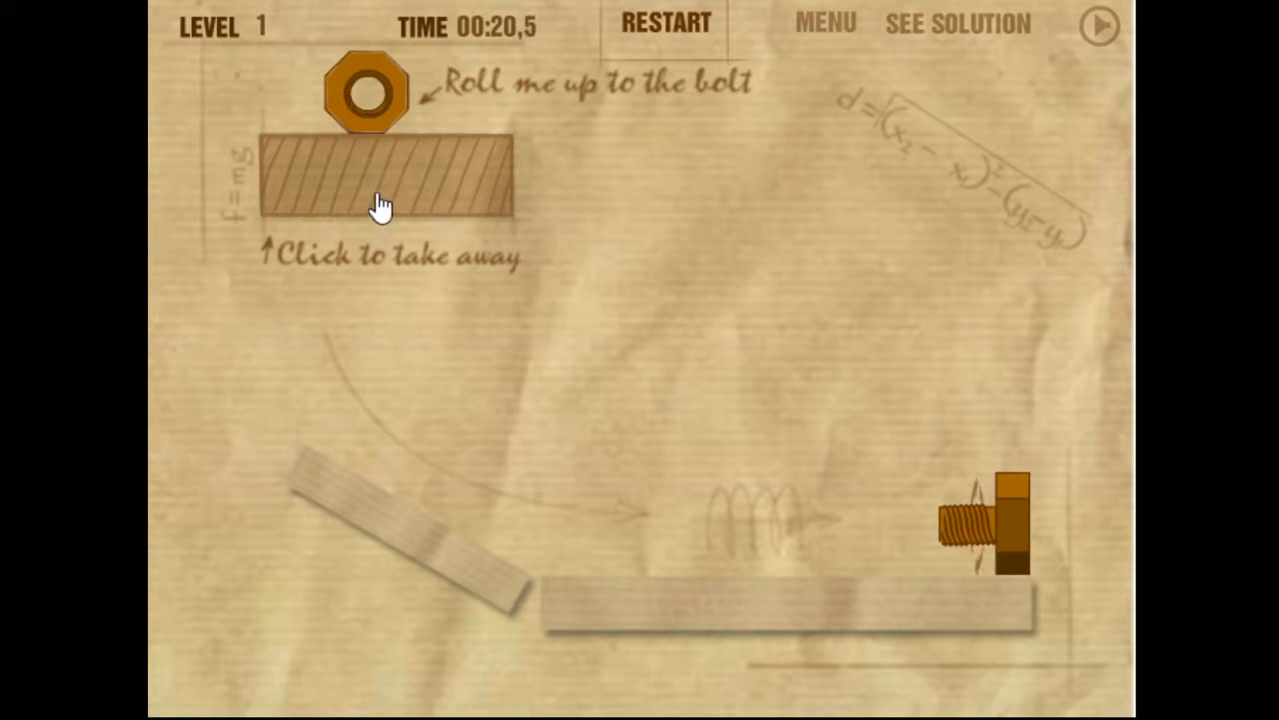
Step: Remove the hatched block under the nut so it rolls down to the bolt
{"action": "left_click", "coordinate": [385, 180]}
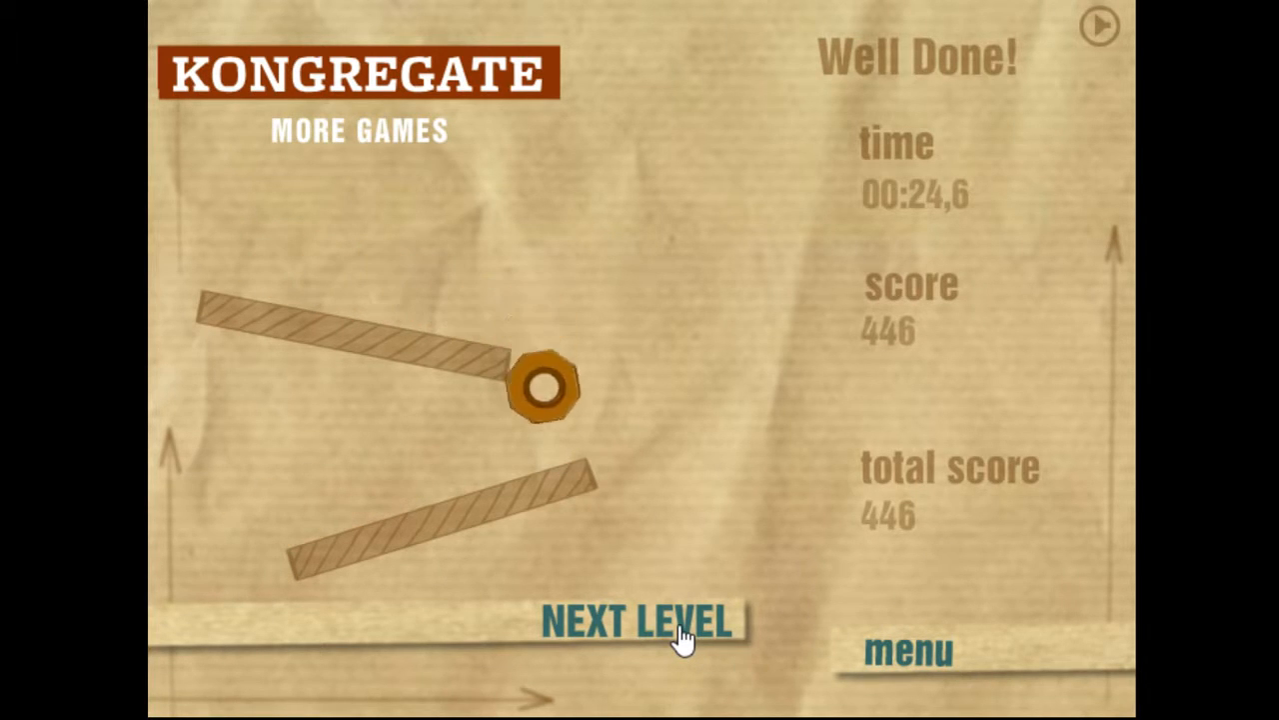
Step: Advance to level 2 and remove the hatched planks and upright block to drop the nut onto the bolt
{"action": "left_click", "coordinate": [639, 623]}
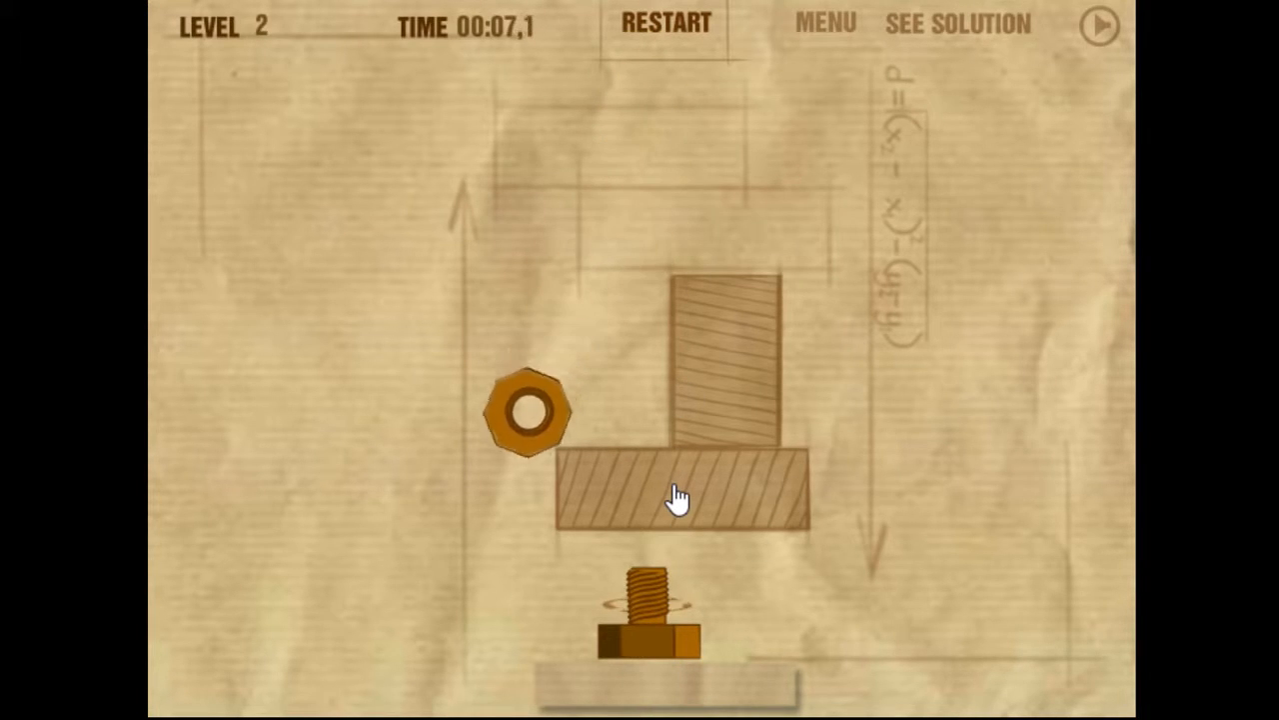
{"action": "left_click", "coordinate": [666, 22]}
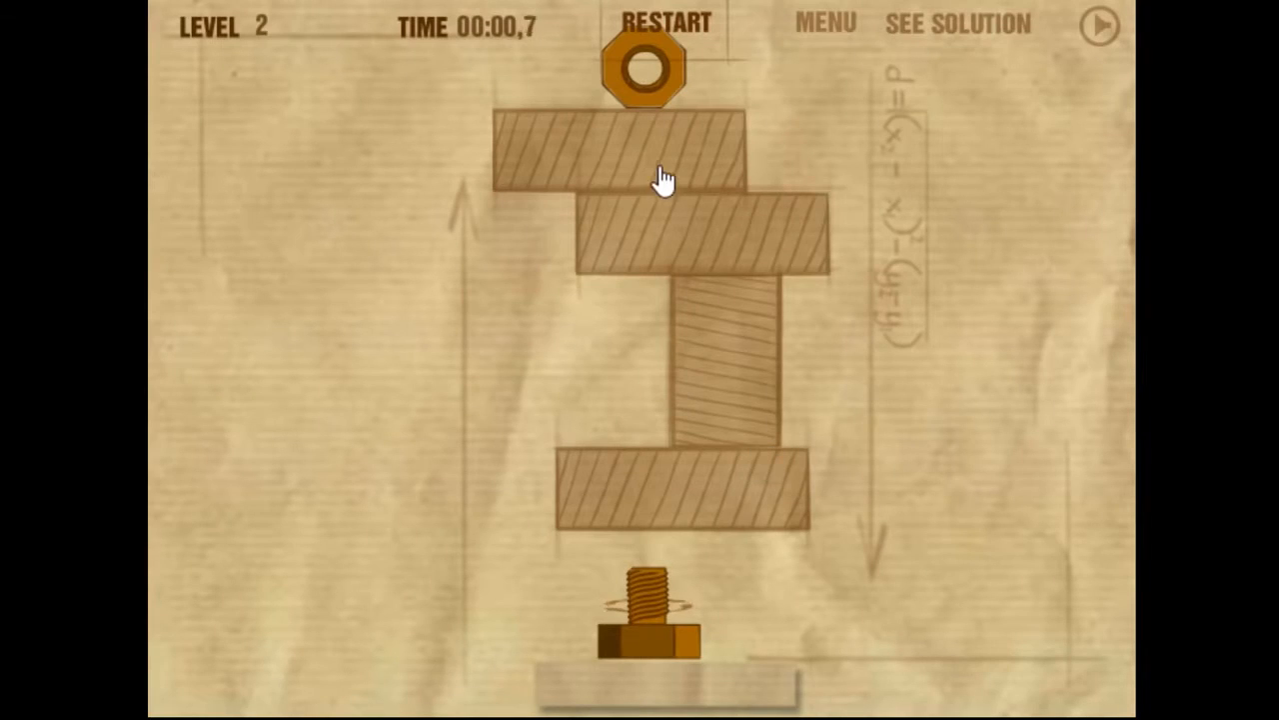
{"action": "mouse_move", "coordinate": [764, 195]}
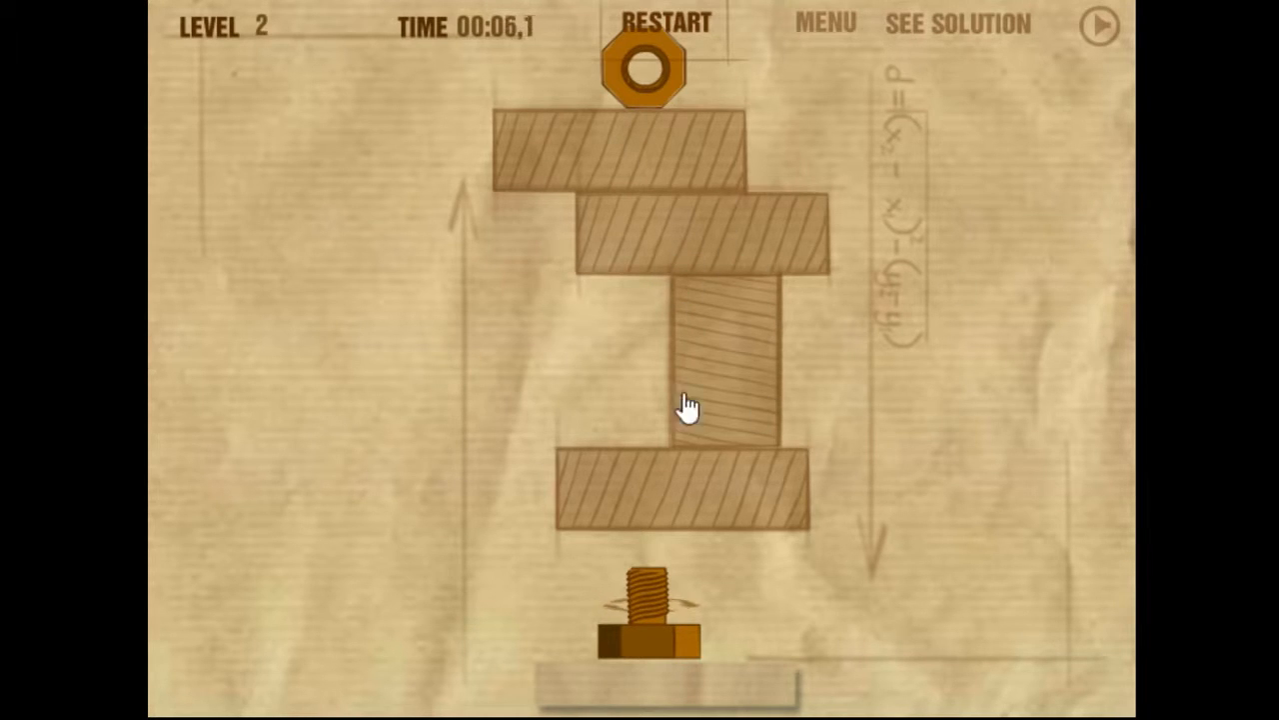
{"action": "left_click", "coordinate": [689, 405]}
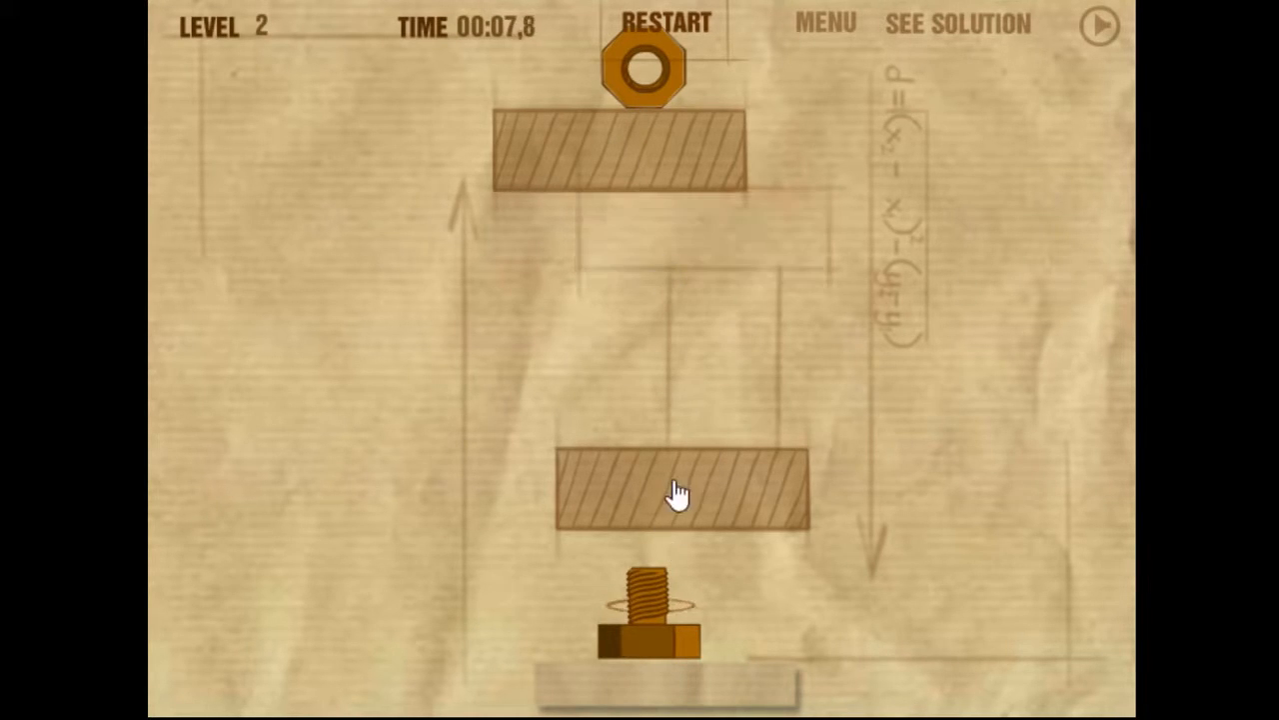
{"action": "left_click", "coordinate": [675, 490]}
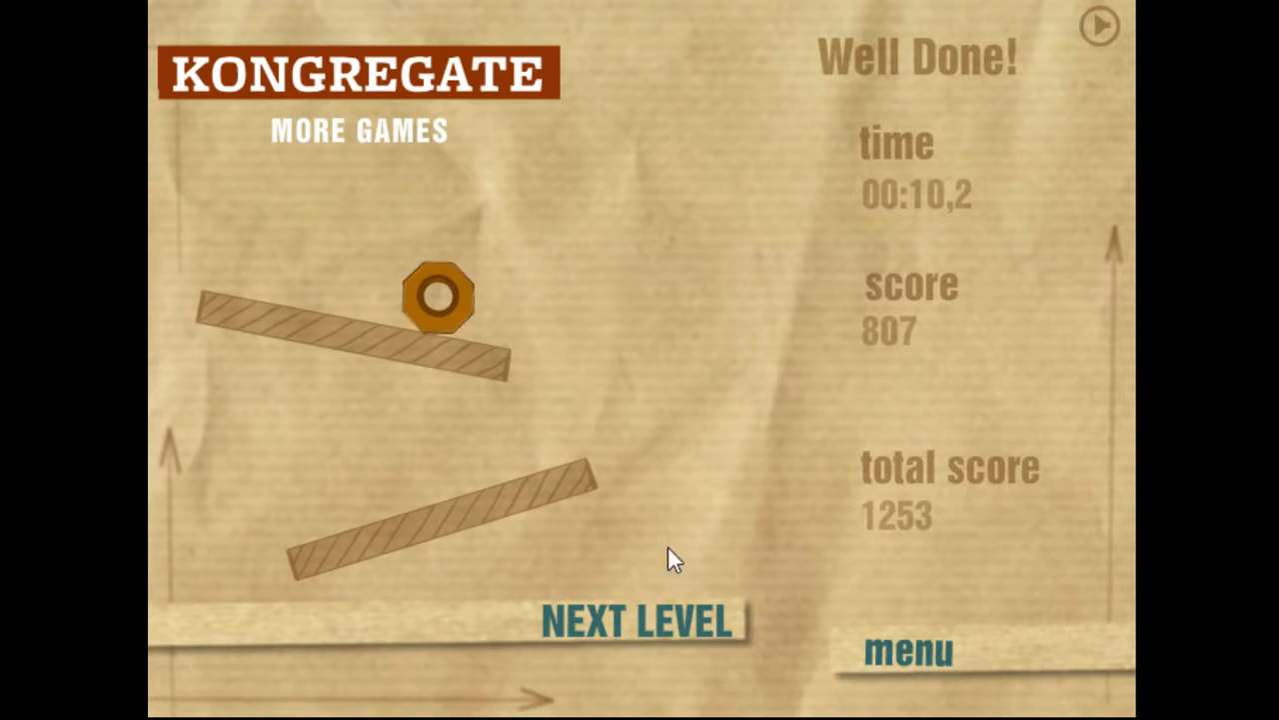
Step: Advance from the Well Done screen to level 3
{"action": "left_click", "coordinate": [636, 621]}
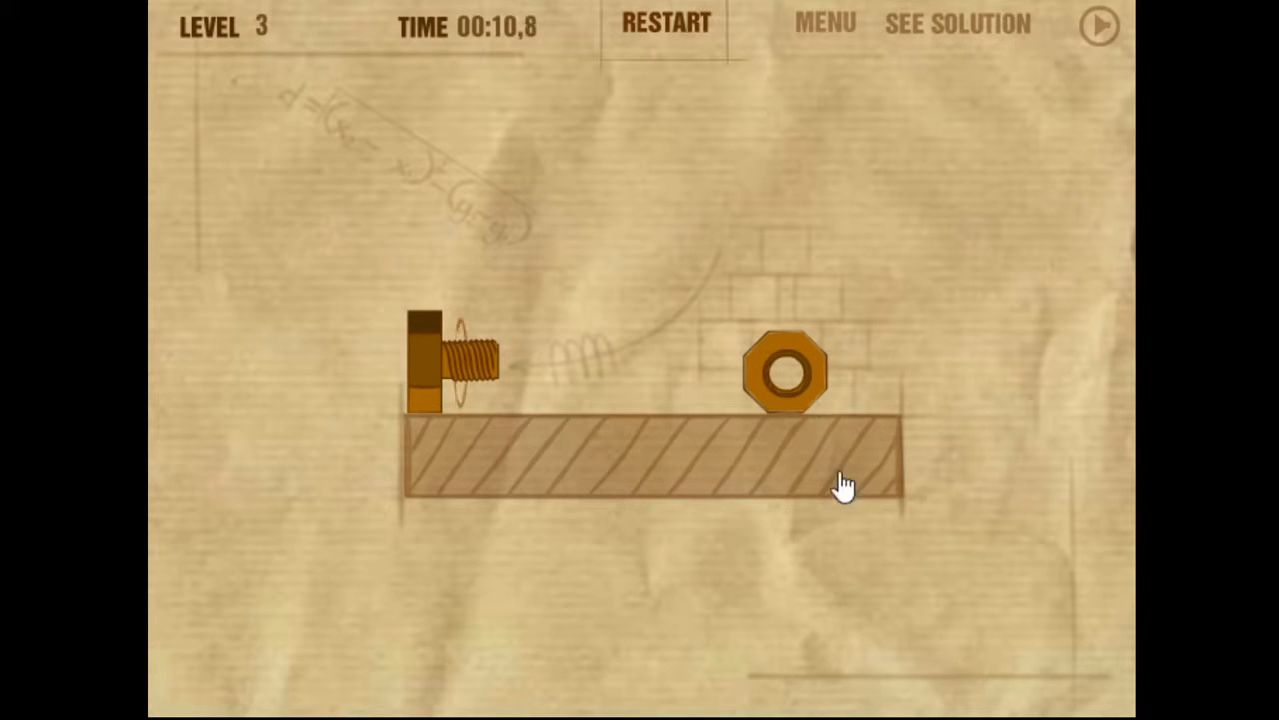
{"action": "mouse_move", "coordinate": [740, 487]}
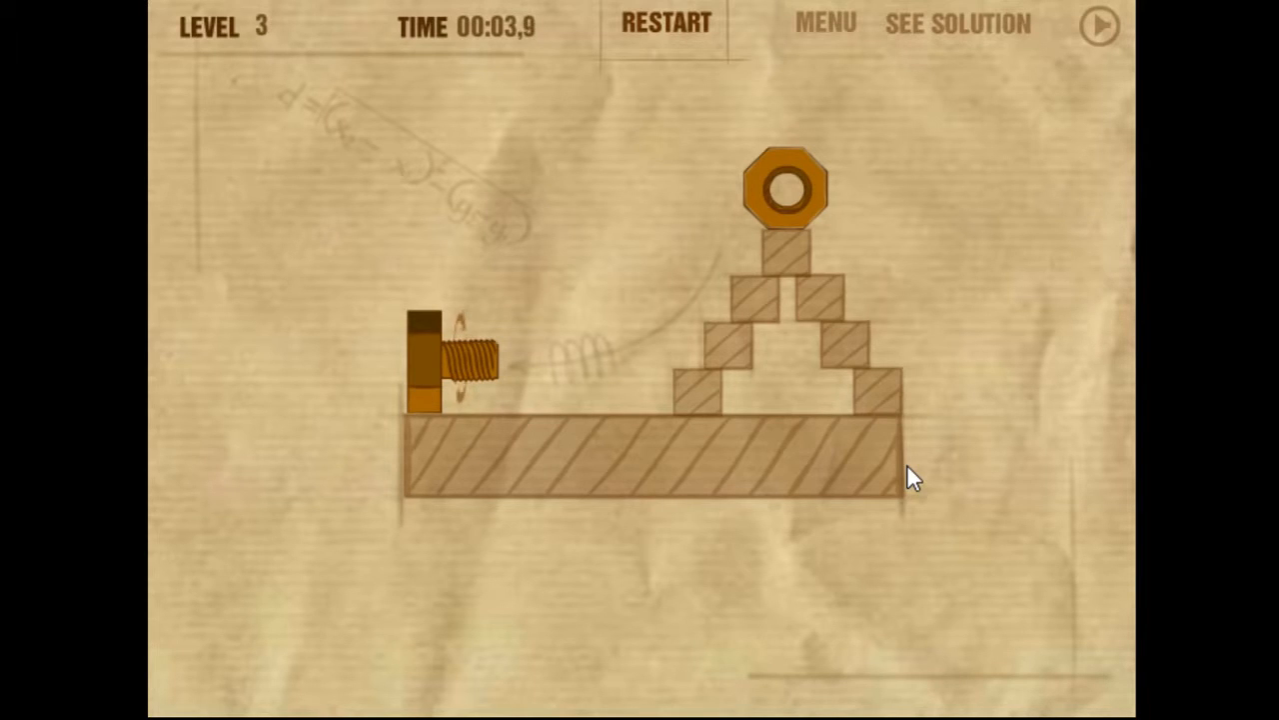
{"action": "mouse_move", "coordinate": [630, 345]}
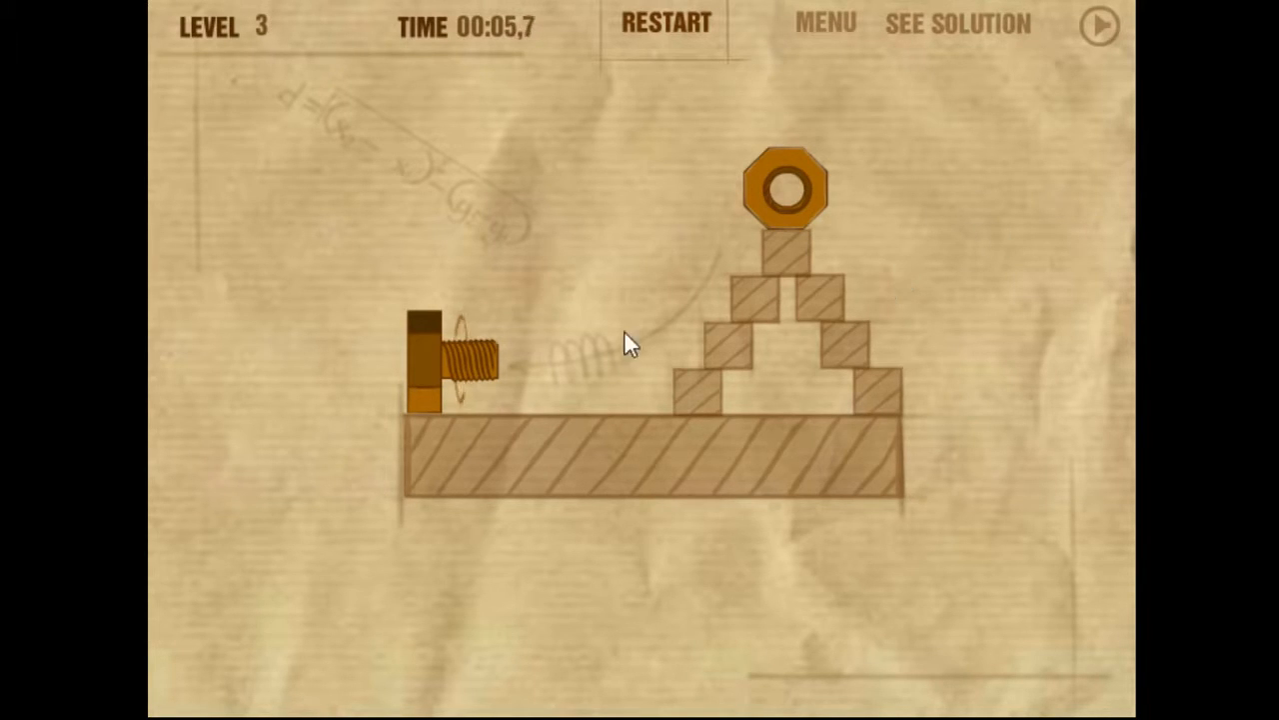
{"action": "mouse_move", "coordinate": [315, 145]}
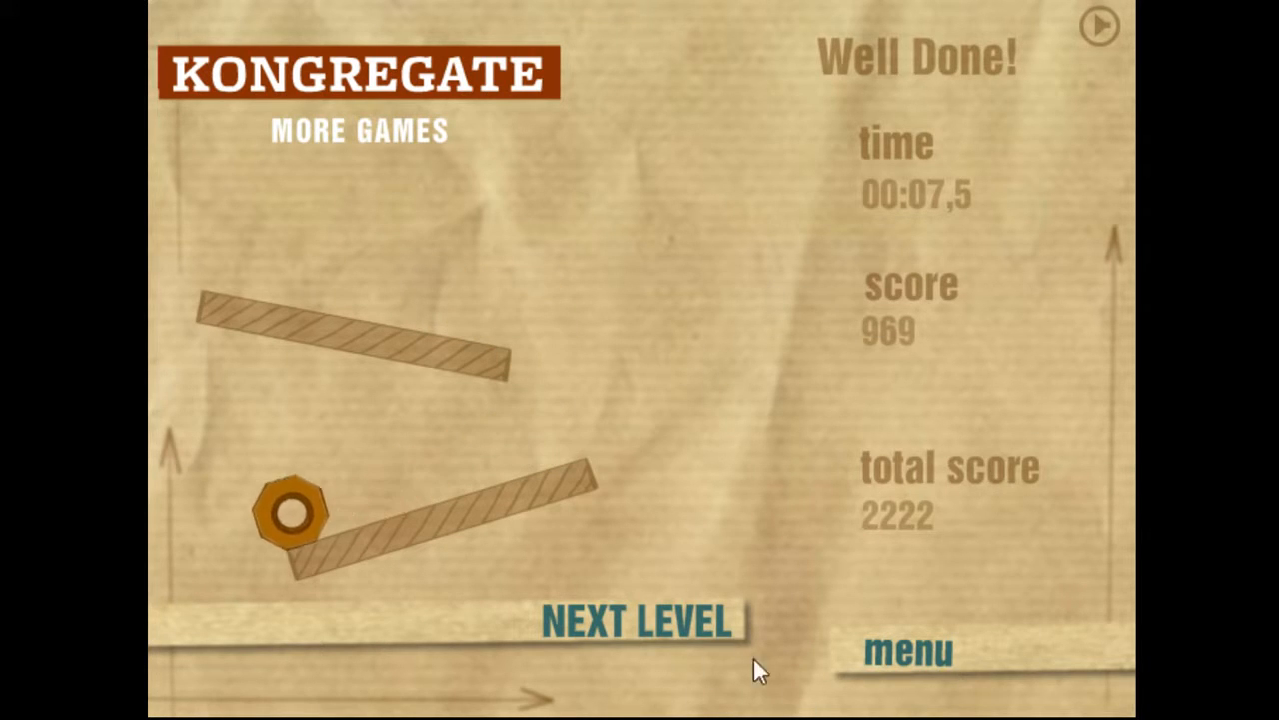
{"action": "left_click", "coordinate": [637, 620]}
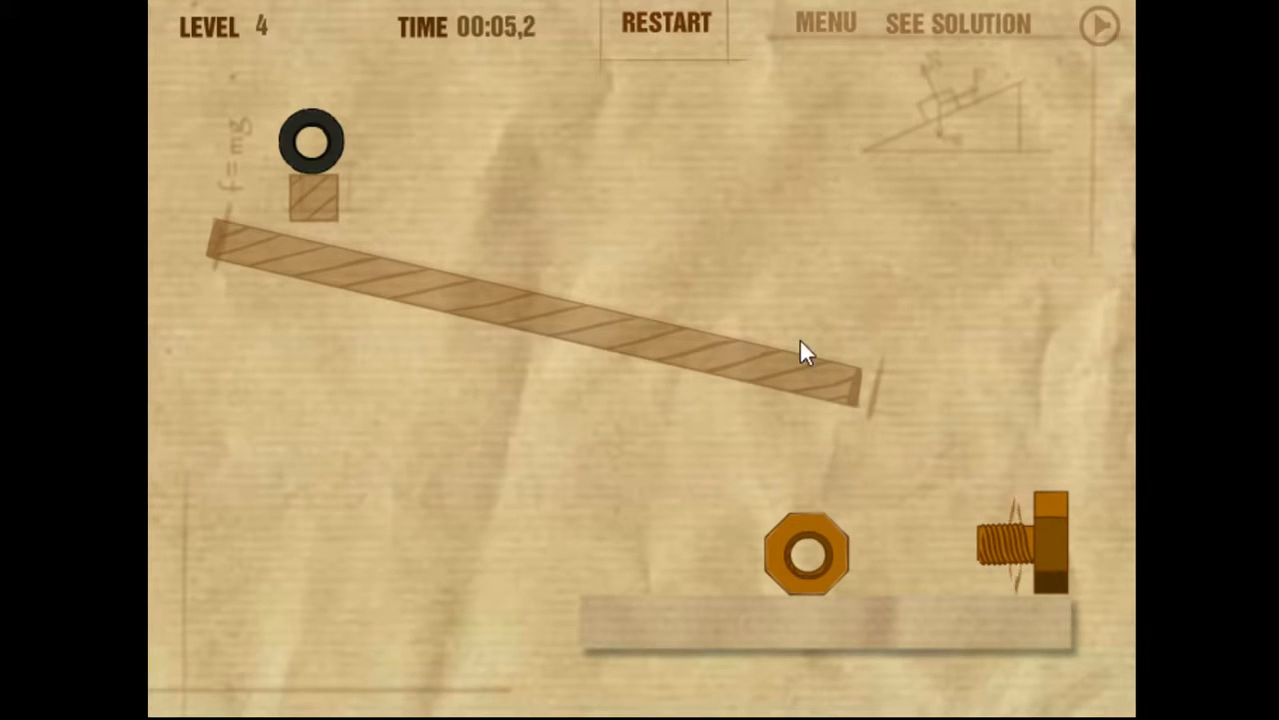
{"action": "mouse_move", "coordinate": [520, 277]}
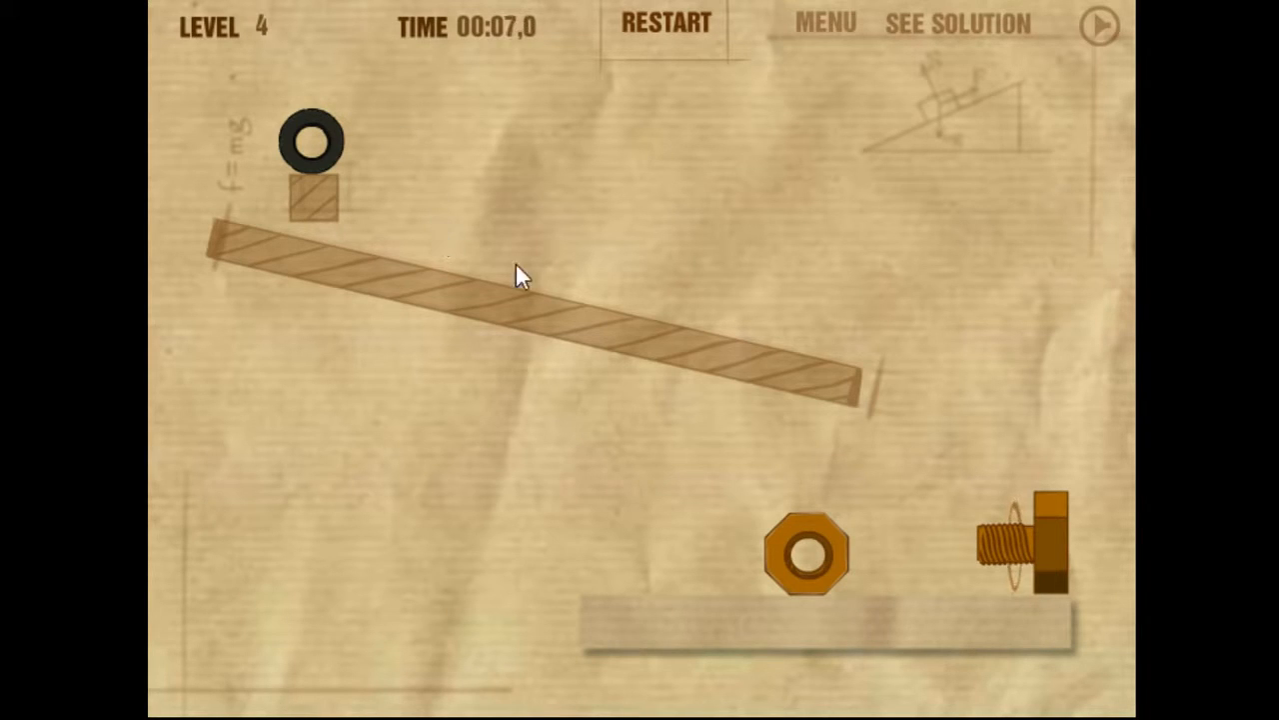
{"action": "mouse_move", "coordinate": [268, 340]}
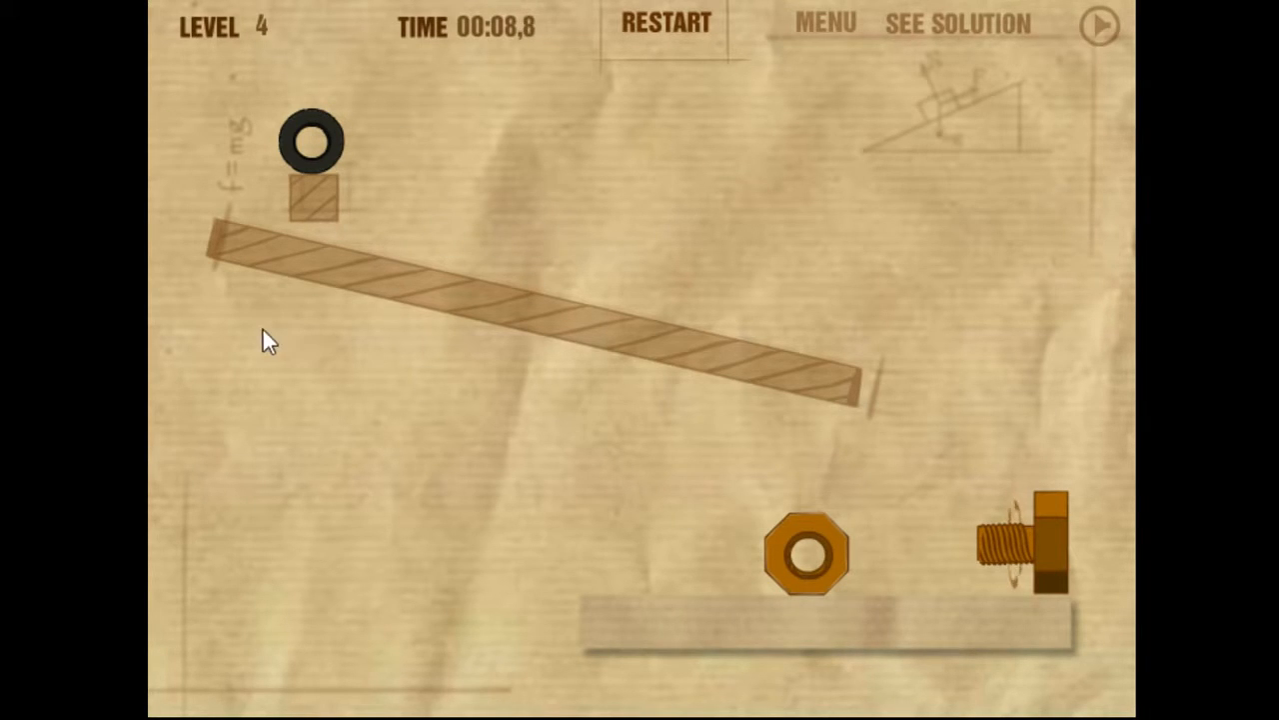
{"action": "mouse_move", "coordinate": [672, 444]}
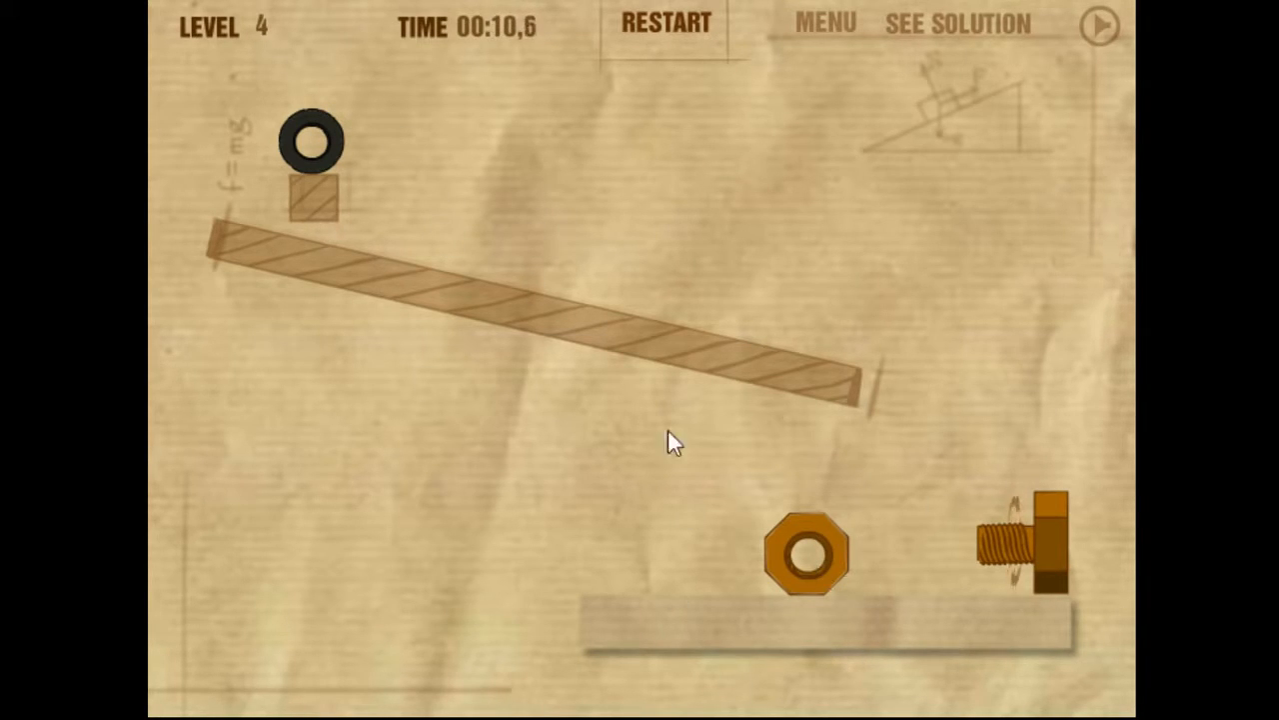
{"action": "mouse_move", "coordinate": [780, 600]}
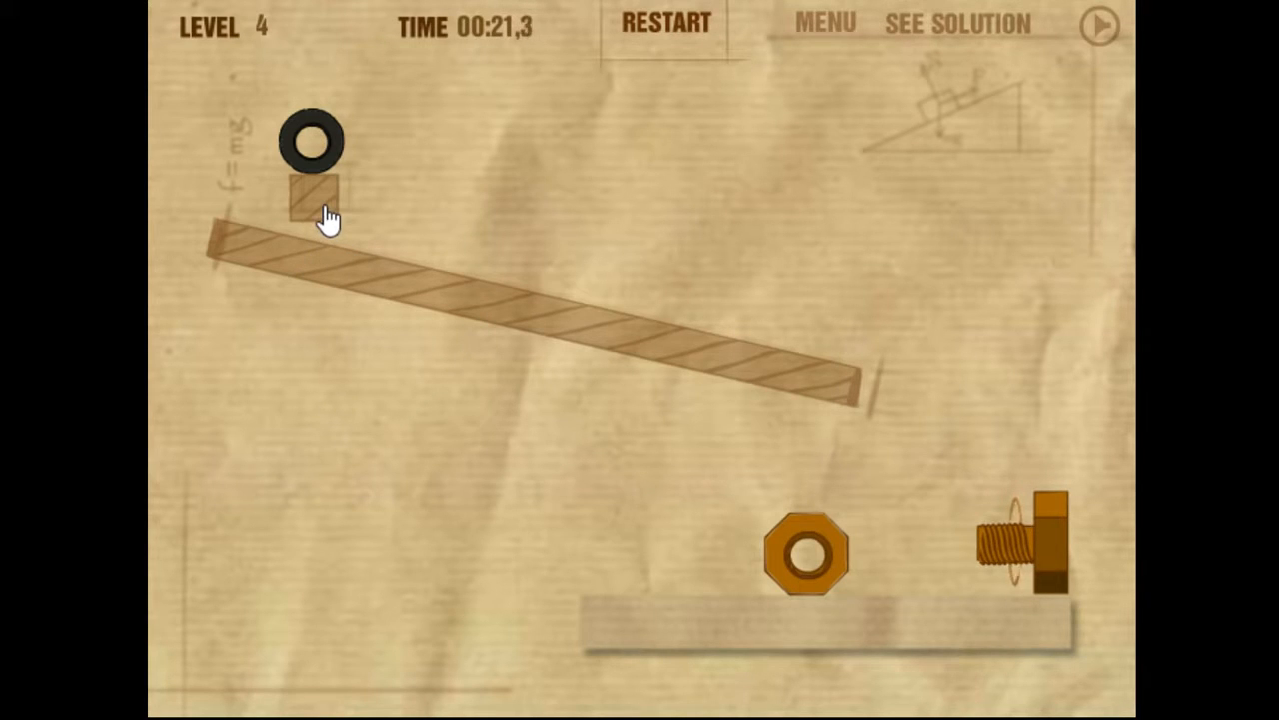
Step: Remove the small block under the tire, then restart level 4 three times
{"action": "left_click", "coordinate": [665, 22]}
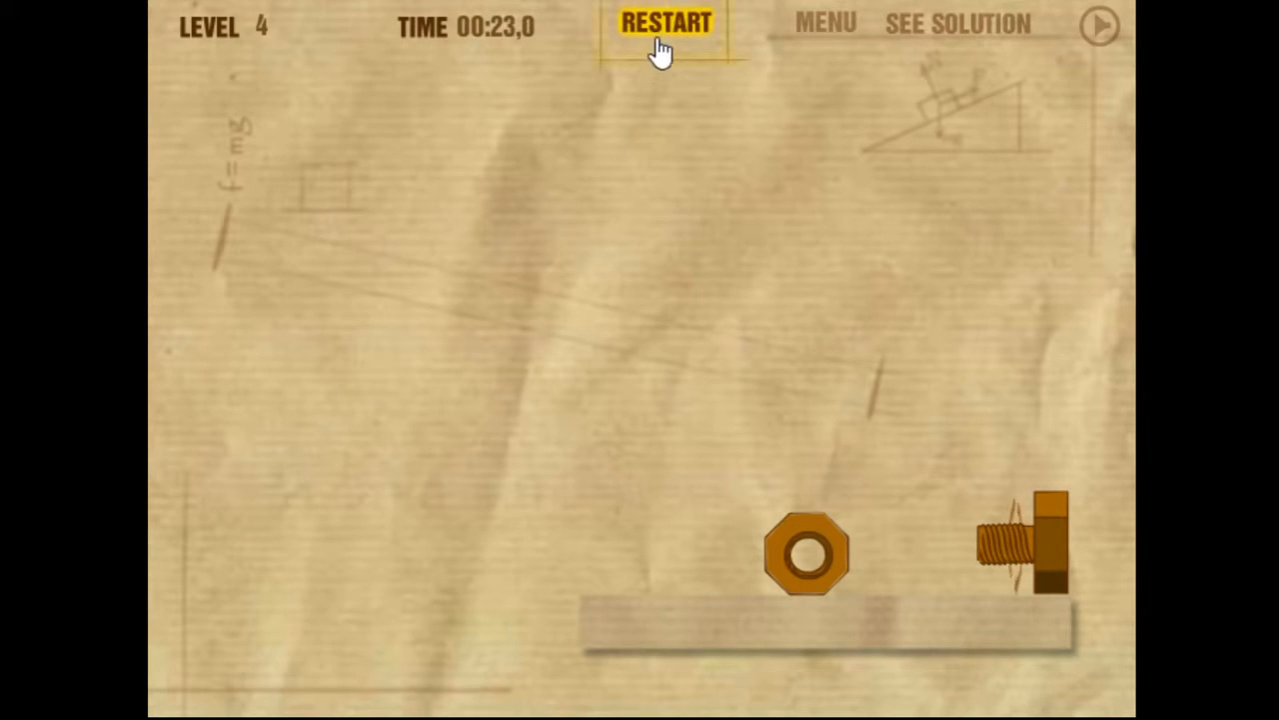
{"action": "left_click", "coordinate": [665, 22]}
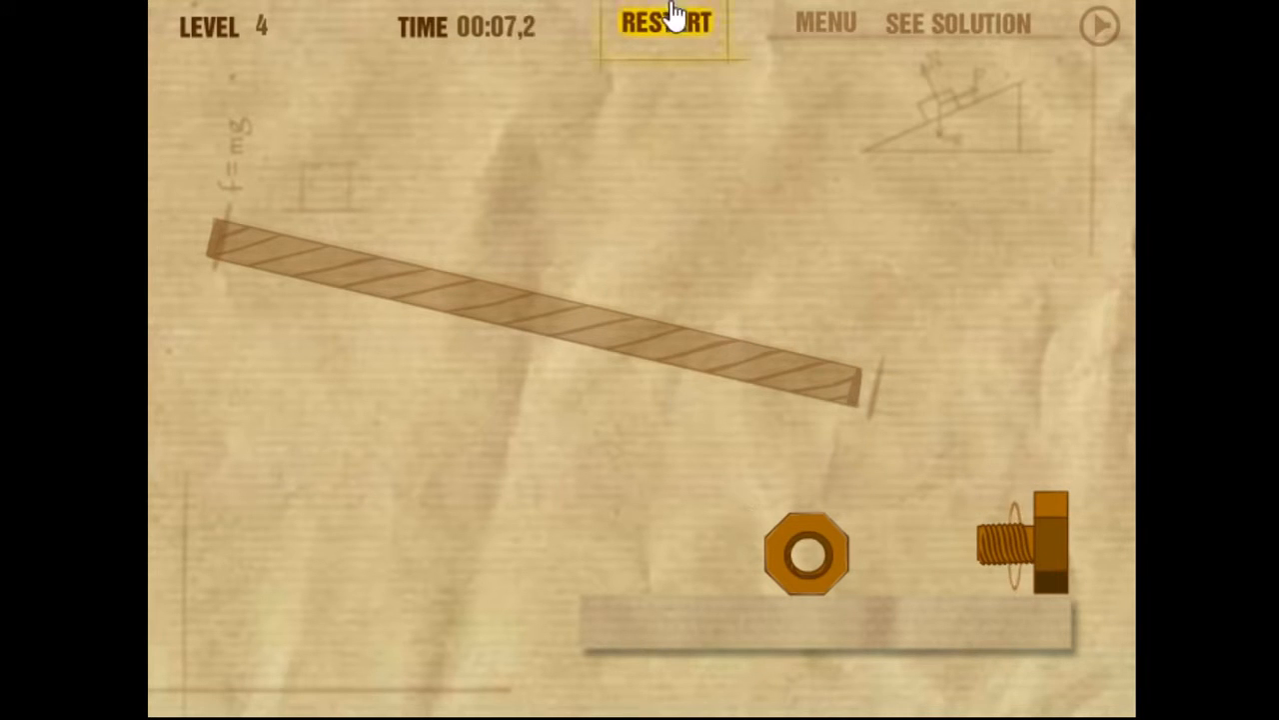
{"action": "left_click", "coordinate": [665, 22]}
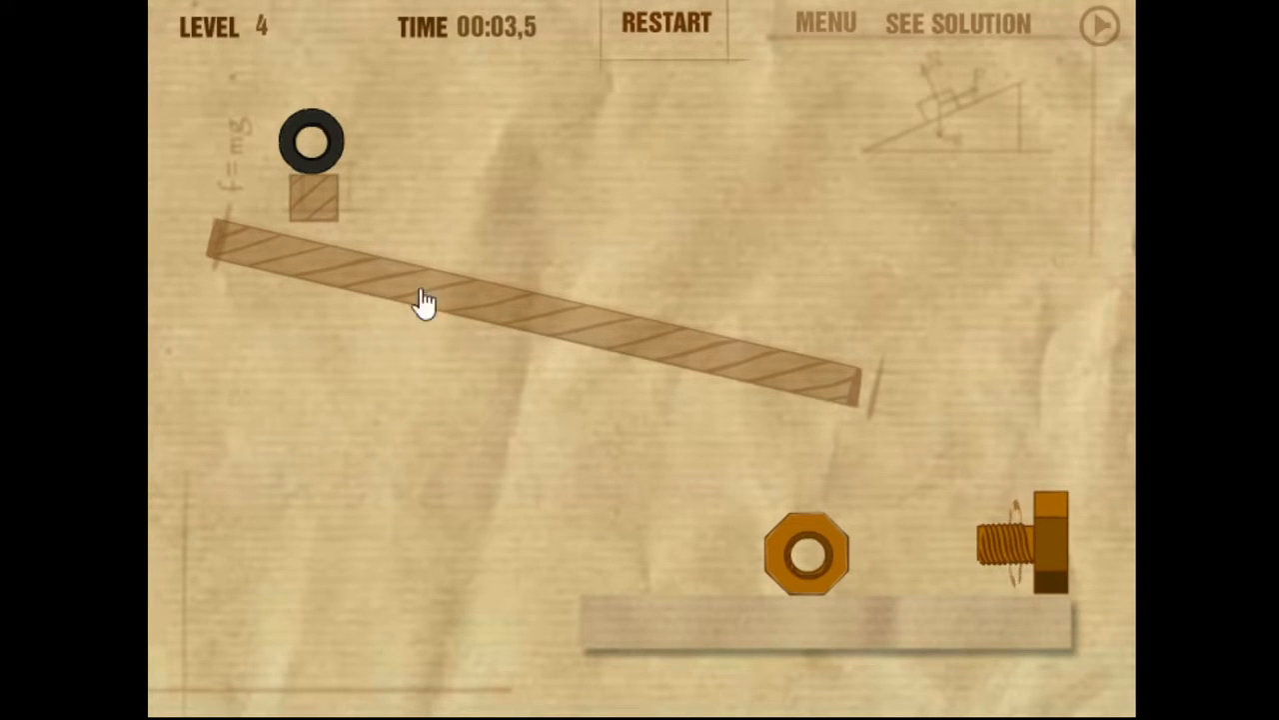
{"action": "mouse_move", "coordinate": [379, 254]}
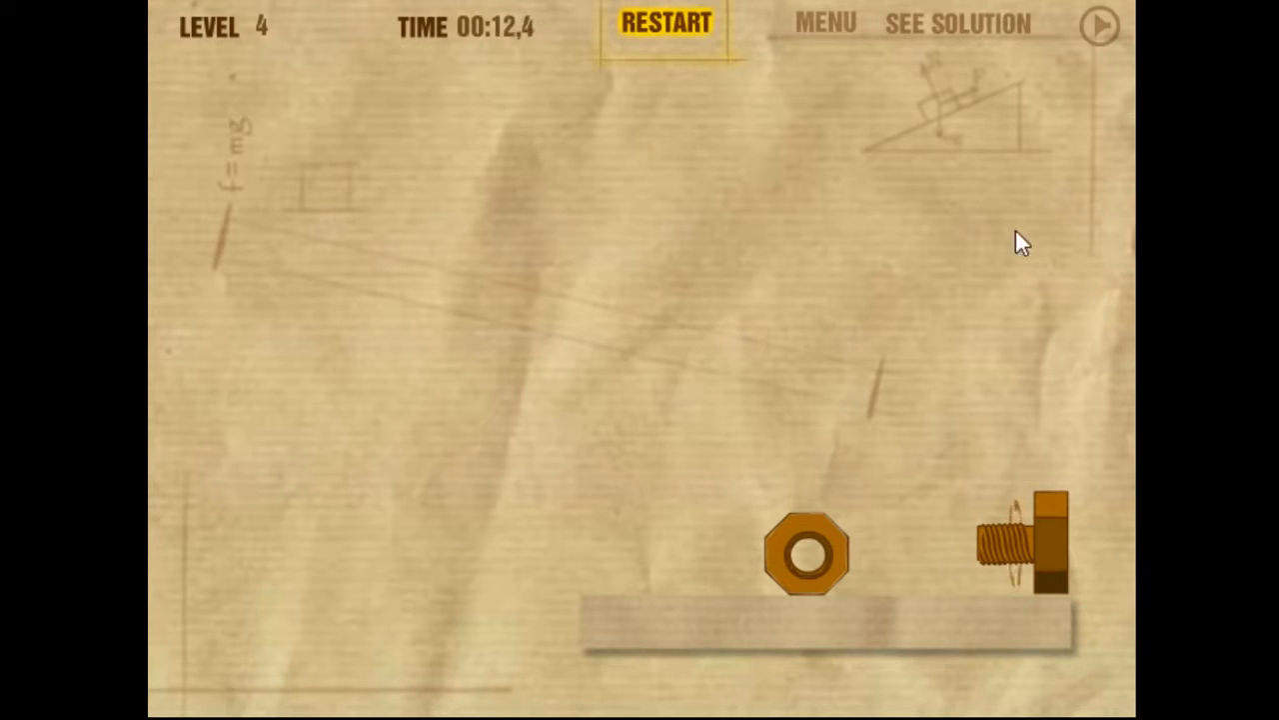
{"action": "mouse_move", "coordinate": [944, 298]}
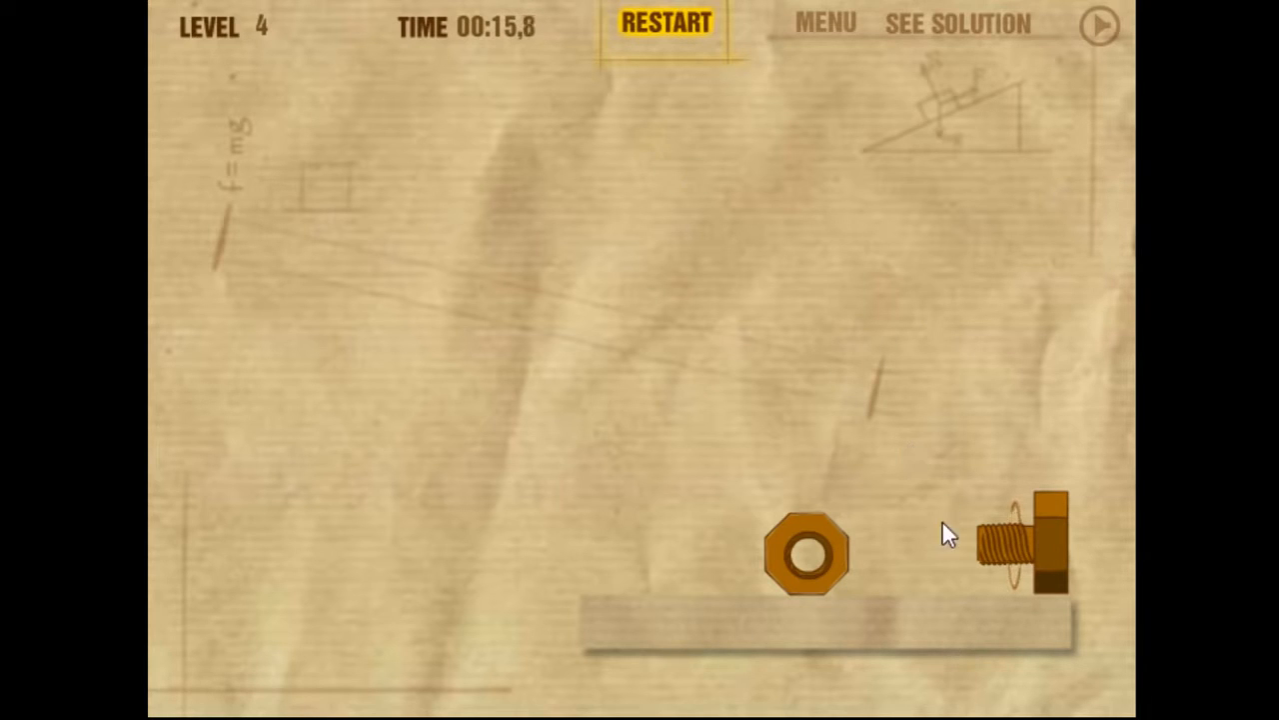
{"action": "left_click", "coordinate": [666, 22]}
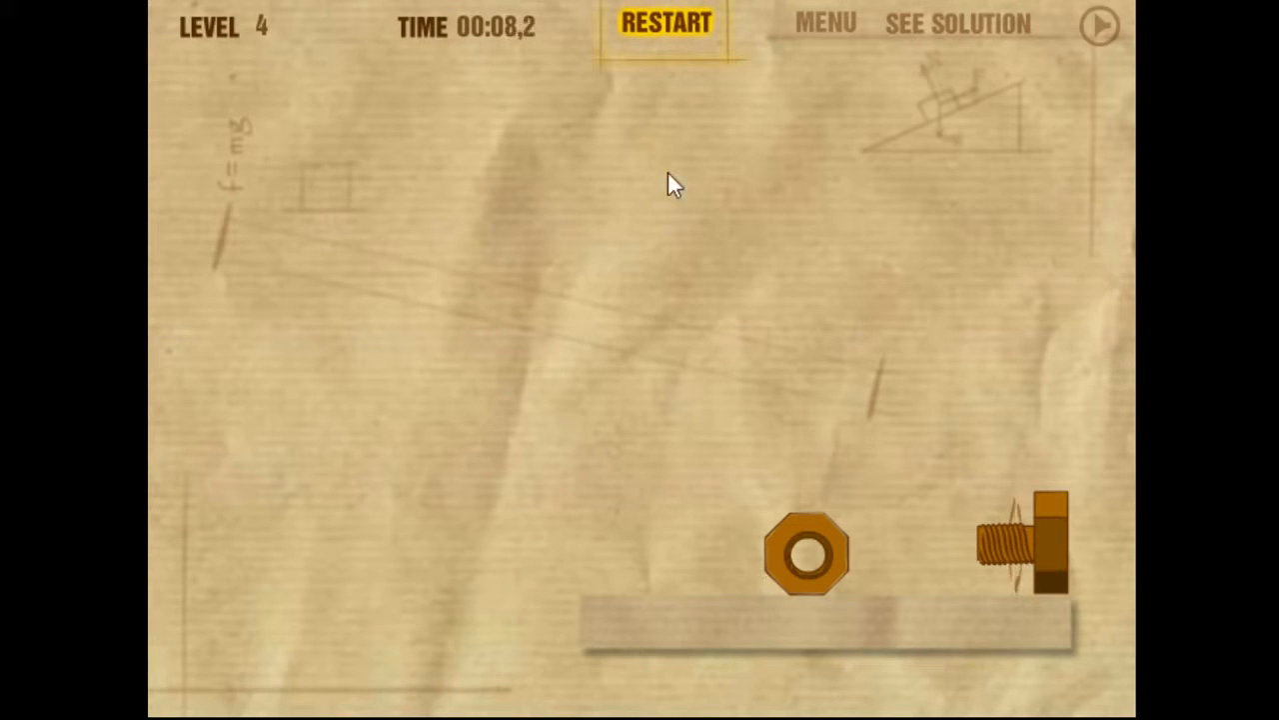
Step: Restart level 4 for a fresh attempt at getting the nut to the bolt
{"action": "left_click", "coordinate": [667, 23]}
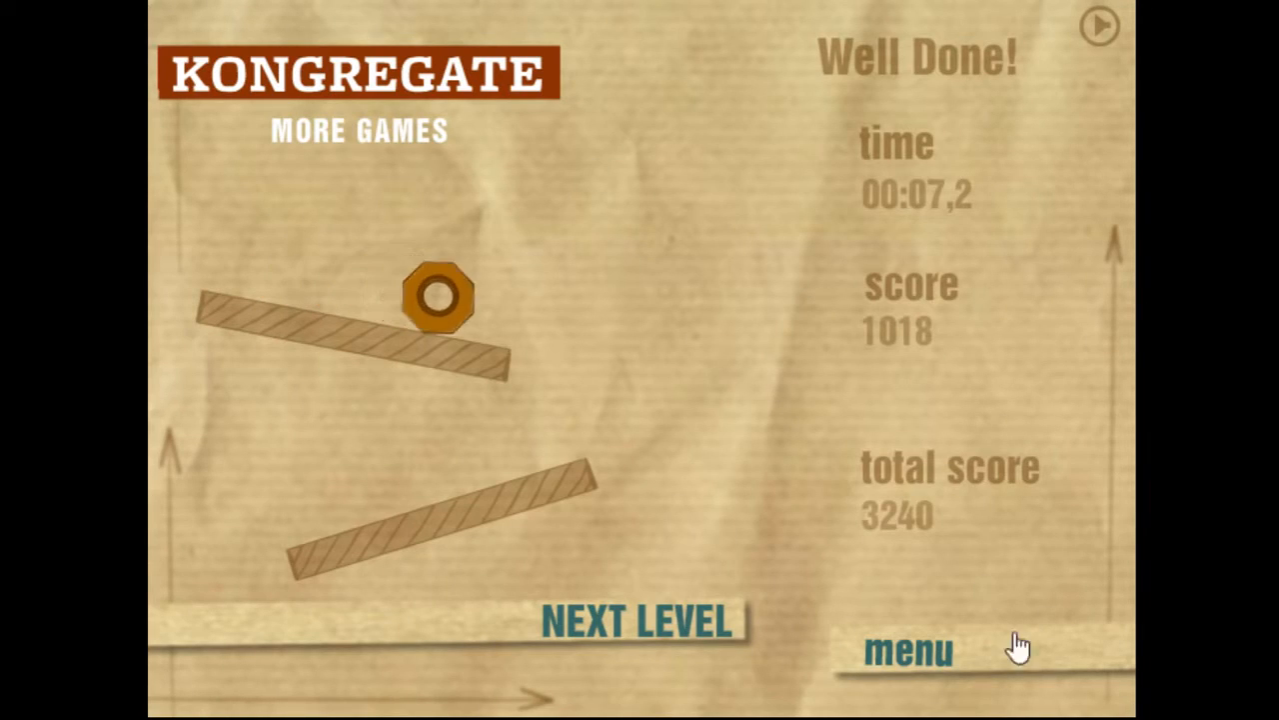
Step: Advance to level 5 and restart it four times after failed attempts
{"action": "left_click", "coordinate": [636, 622]}
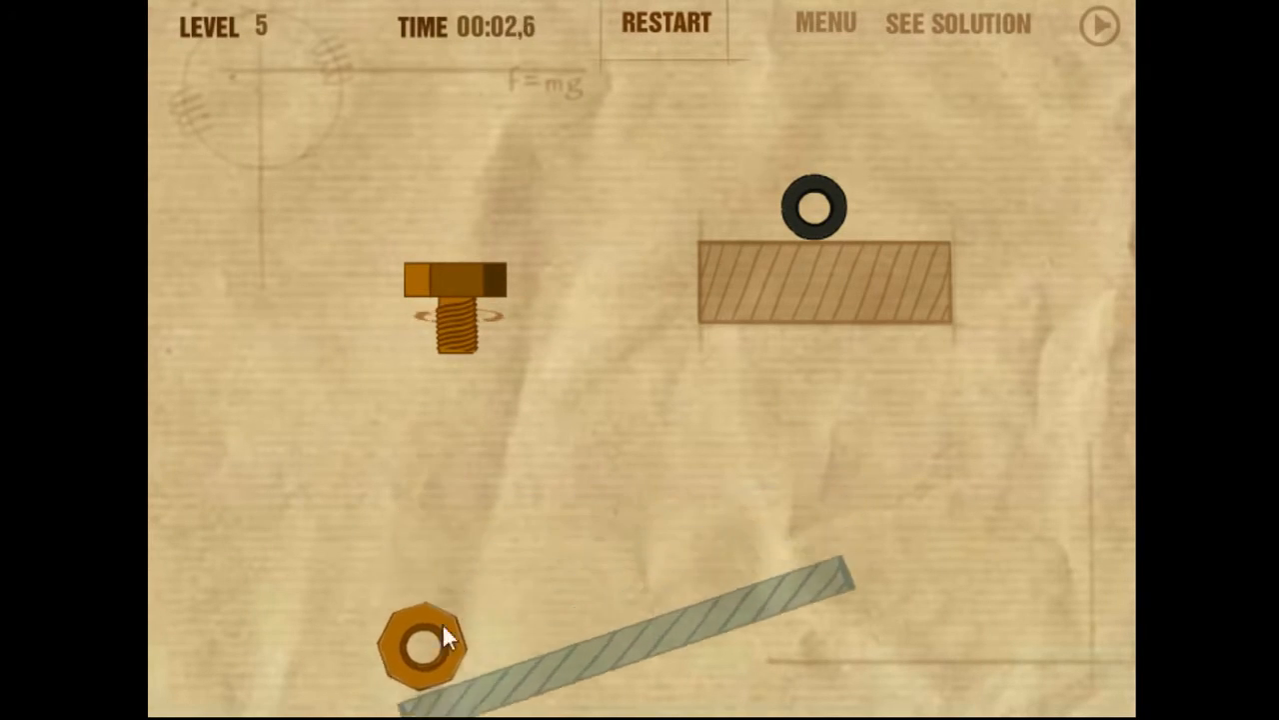
{"action": "left_click", "coordinate": [666, 22]}
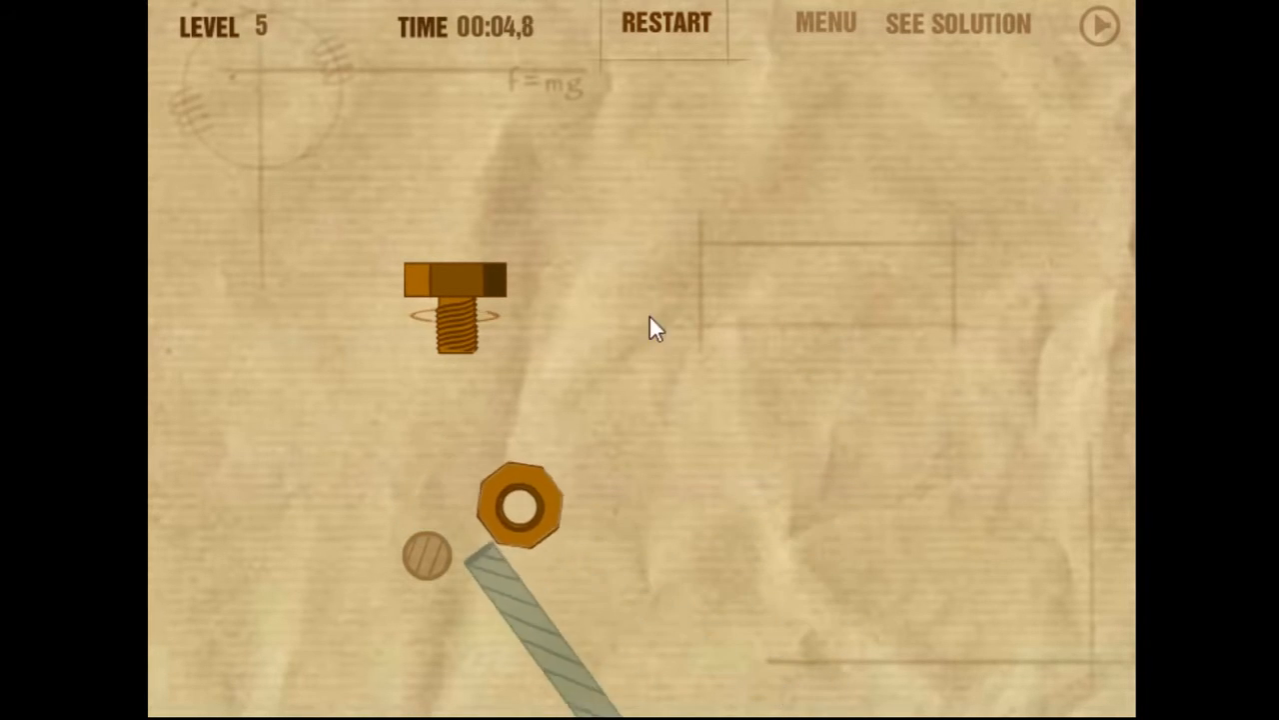
{"action": "left_click", "coordinate": [666, 22]}
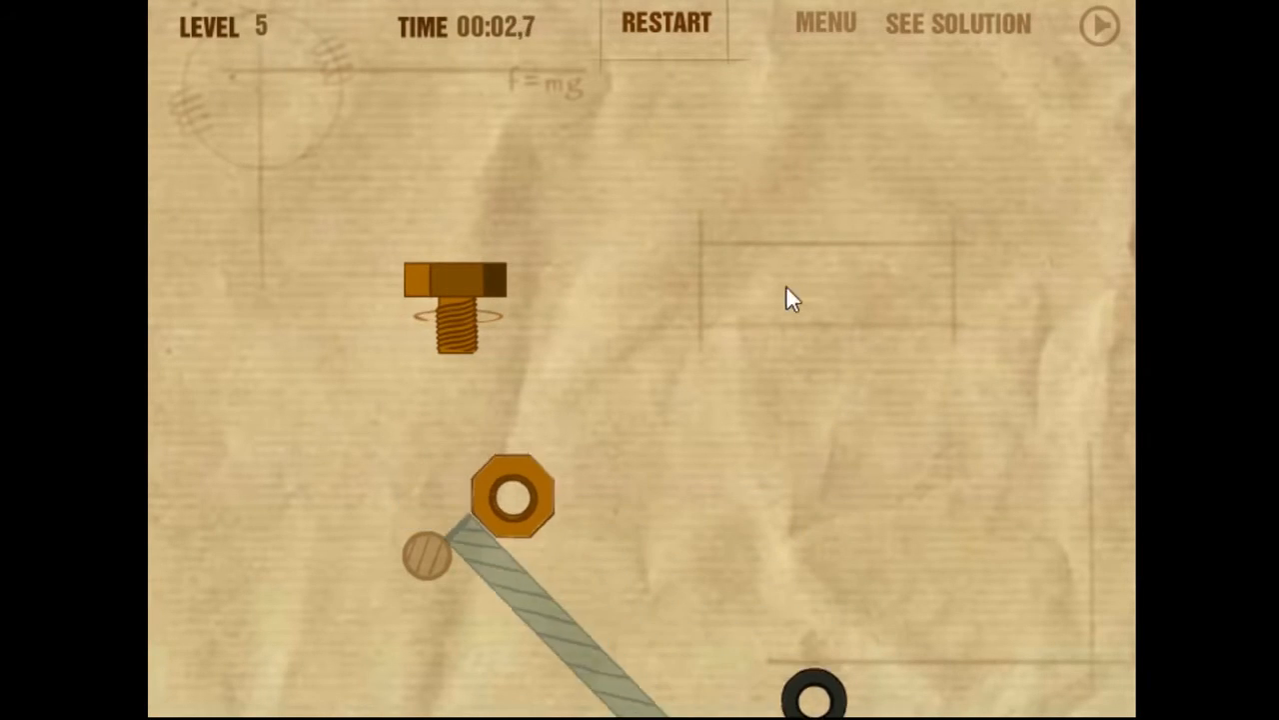
{"action": "left_click", "coordinate": [665, 23]}
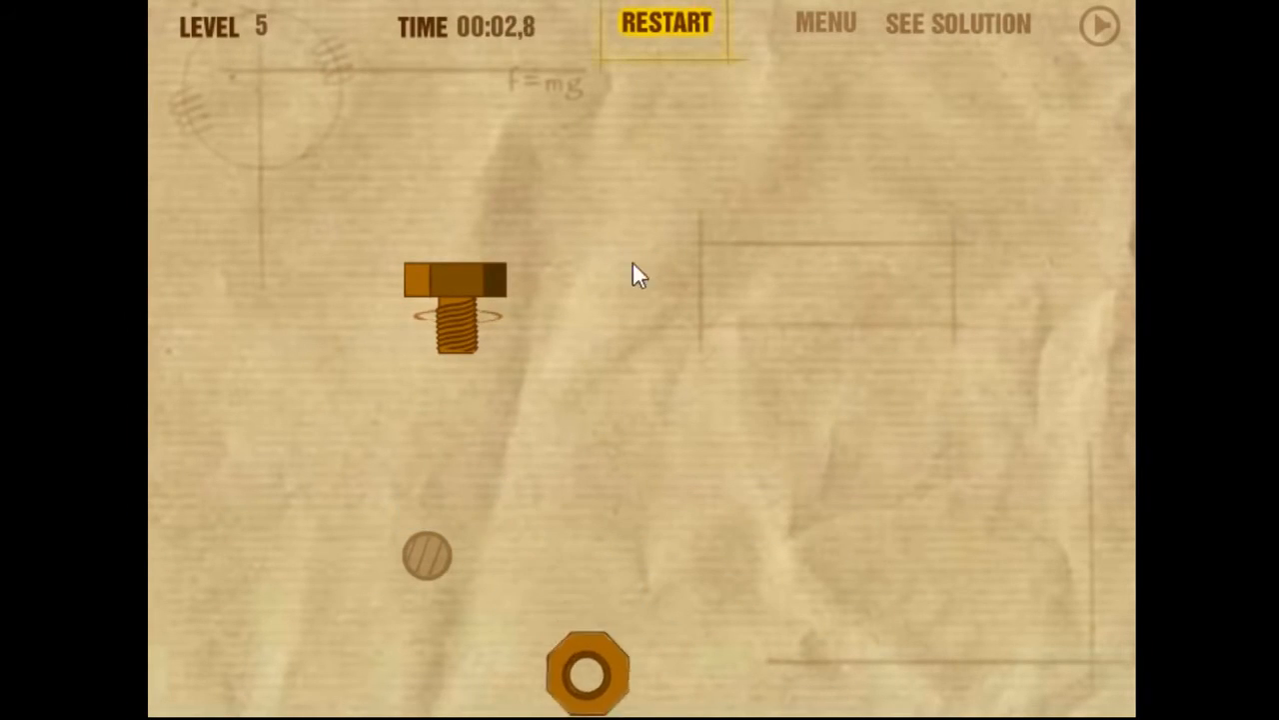
{"action": "left_click", "coordinate": [665, 22]}
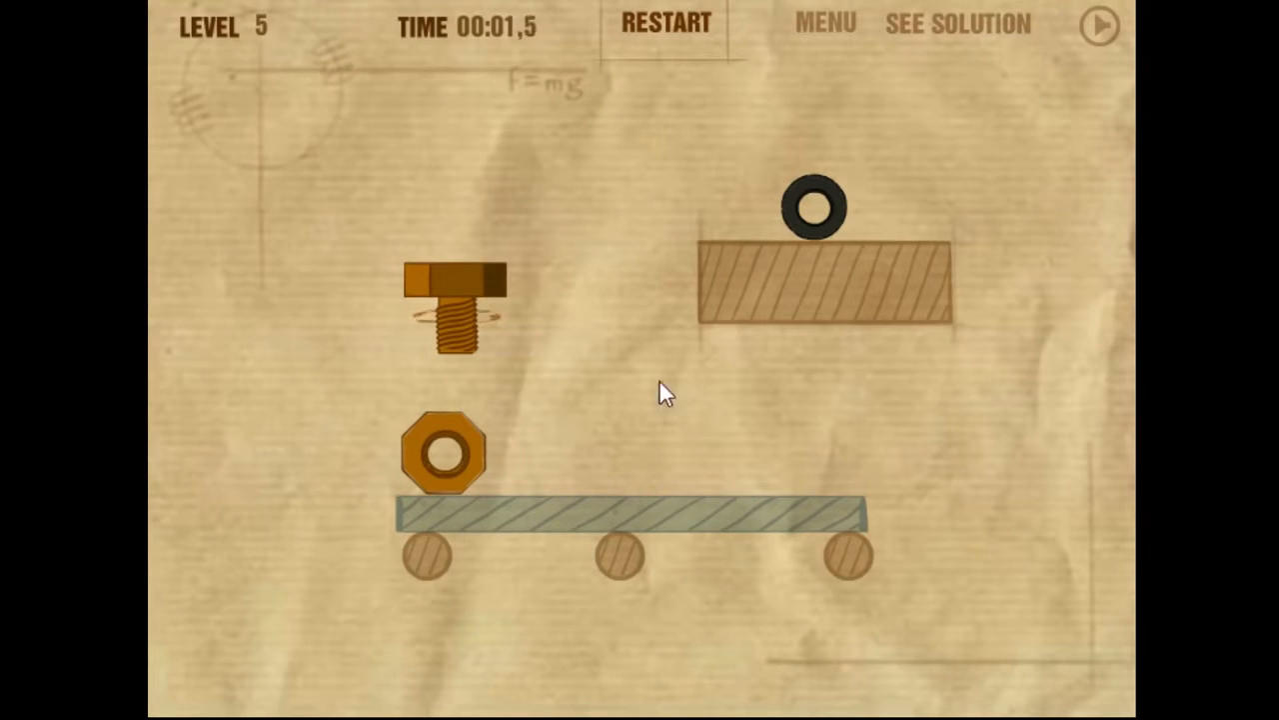
{"action": "mouse_move", "coordinate": [622, 377]}
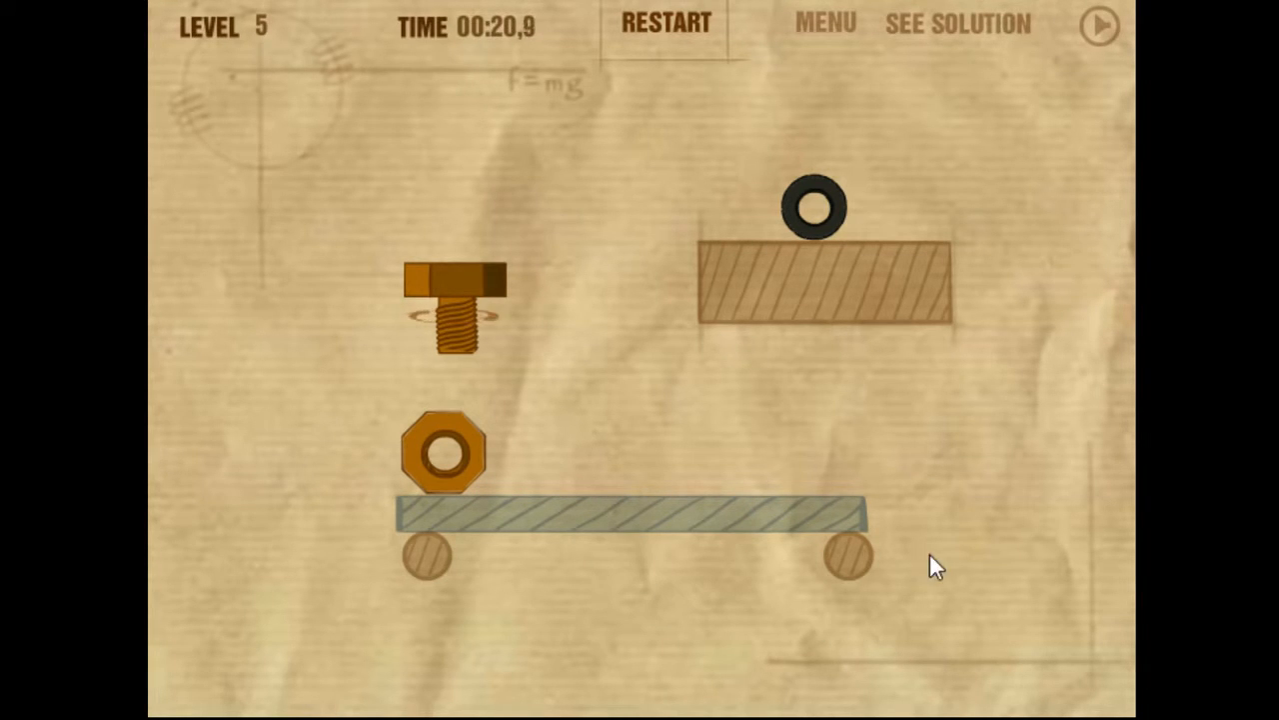
{"action": "mouse_move", "coordinate": [675, 370]}
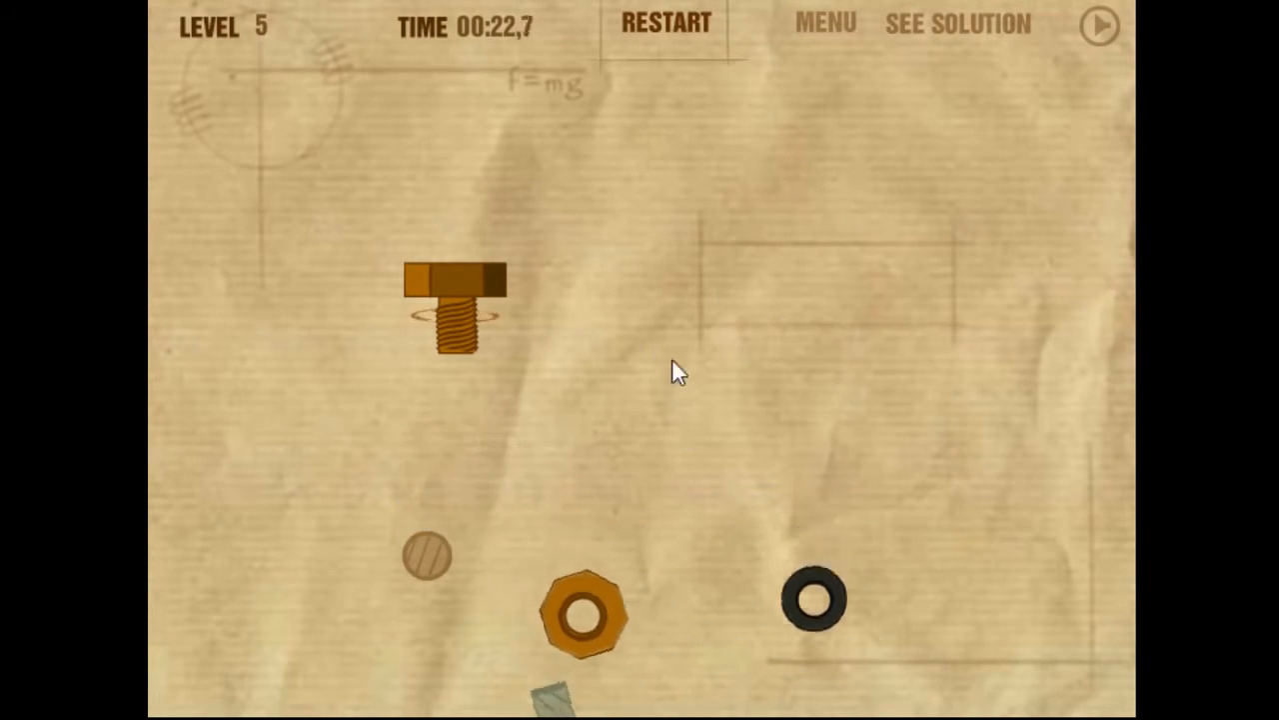
Step: Restart level 5 and remove the wooden block holding up the tire
{"action": "left_click", "coordinate": [666, 22]}
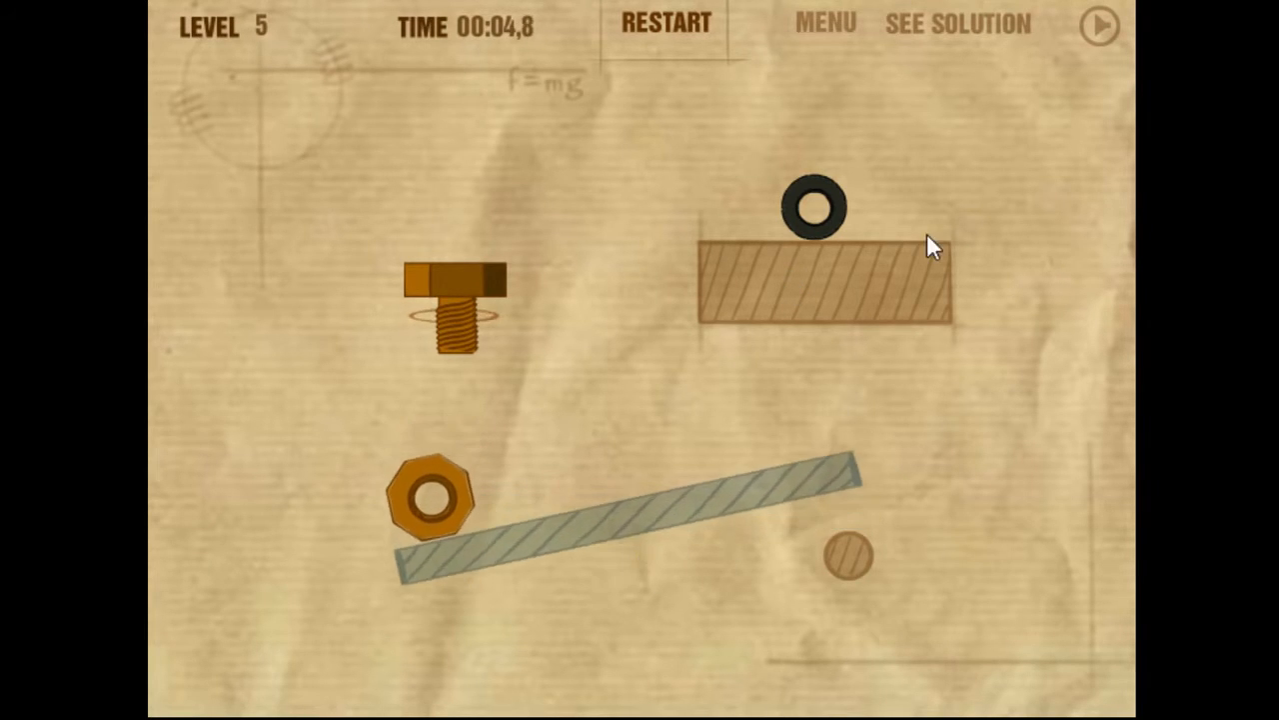
{"action": "left_click", "coordinate": [665, 22]}
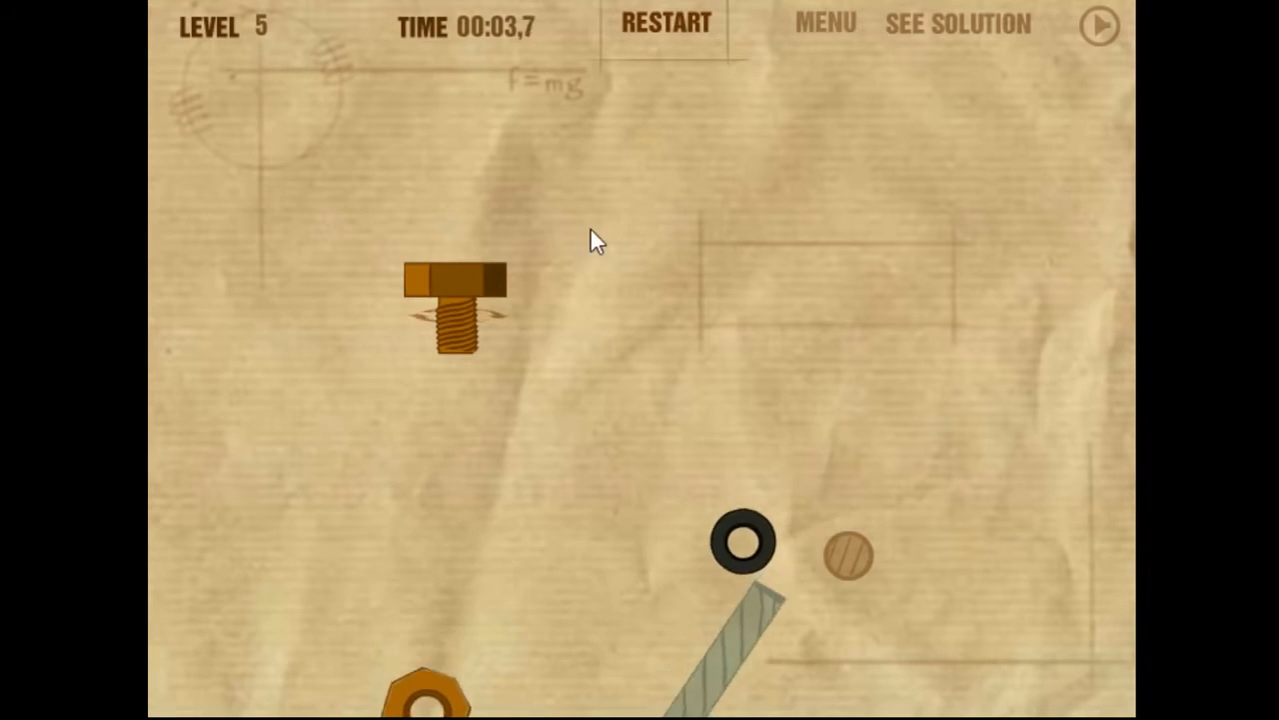
Step: Restart level 5 twice, returning it to the starting layout
{"action": "left_click", "coordinate": [666, 22]}
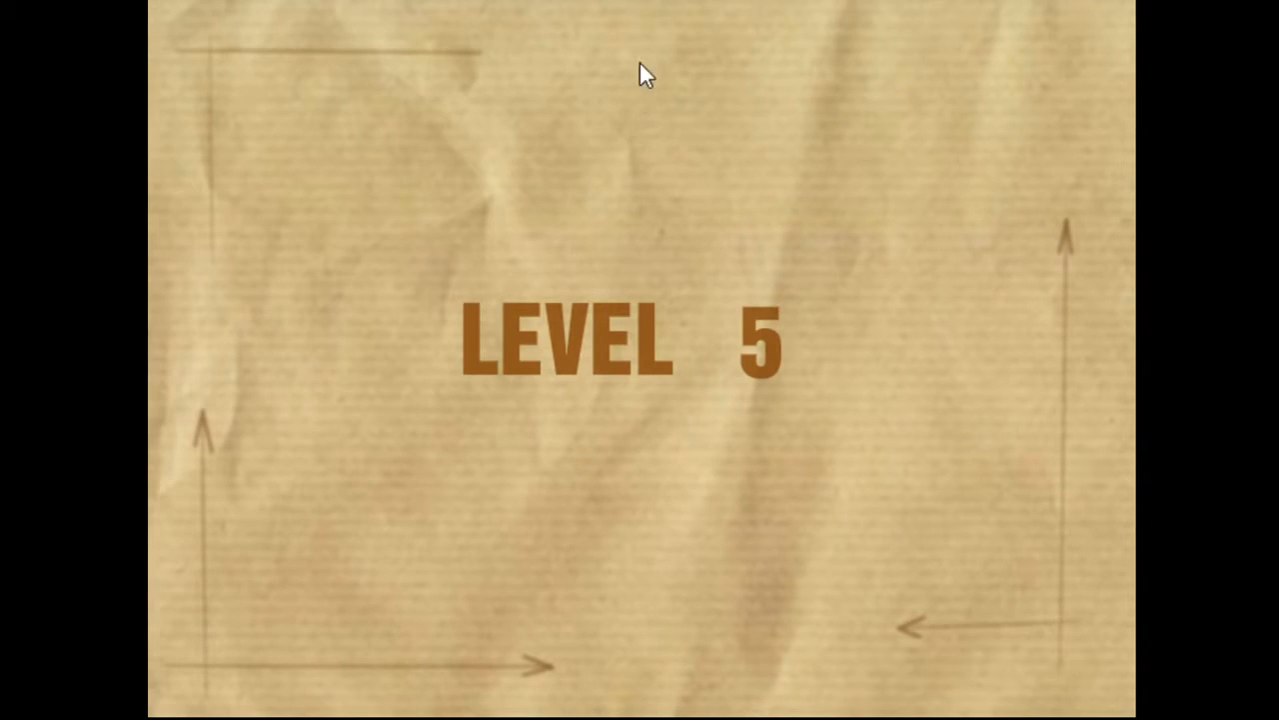
{"action": "mouse_move", "coordinate": [640, 207]}
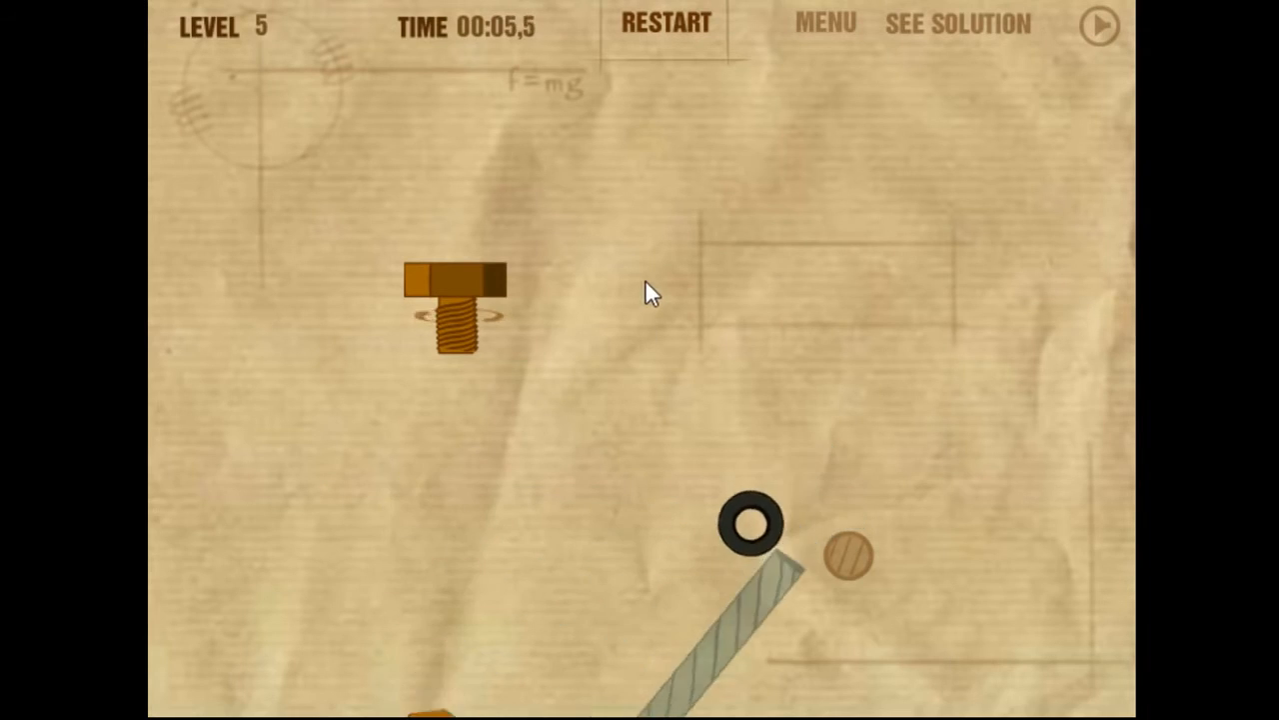
{"action": "left_click", "coordinate": [666, 22]}
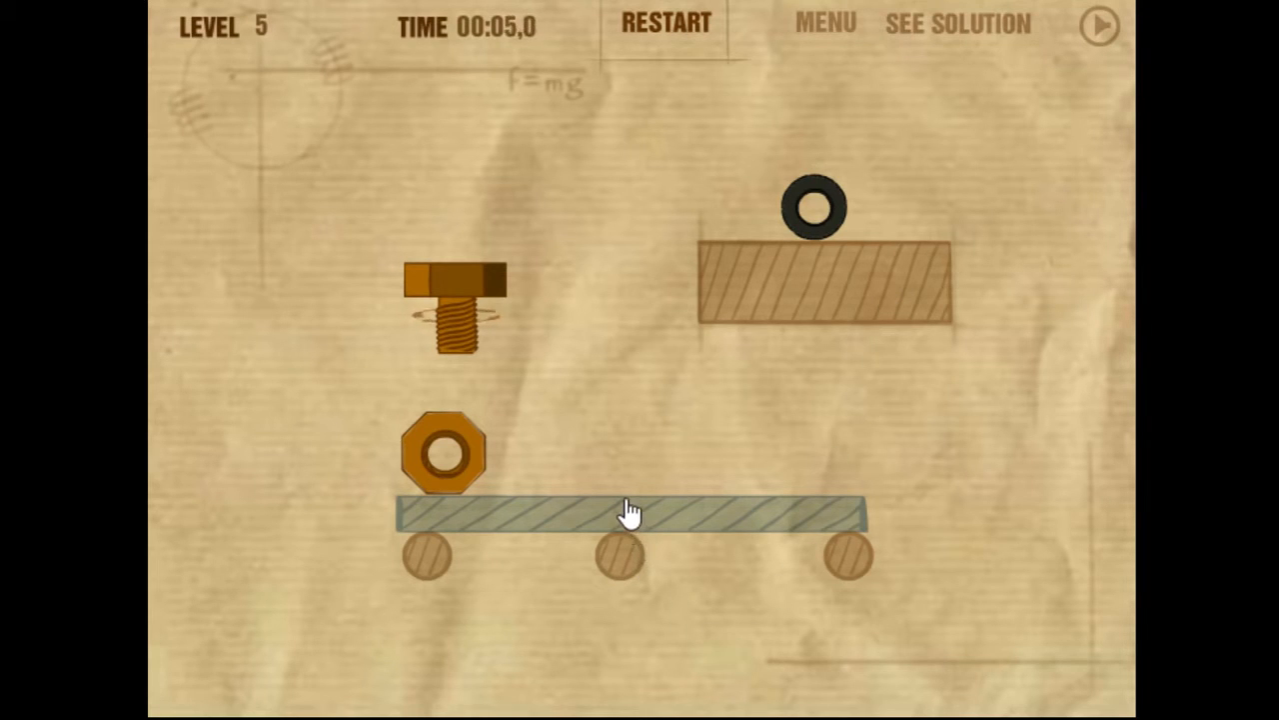
{"action": "mouse_move", "coordinate": [994, 550]}
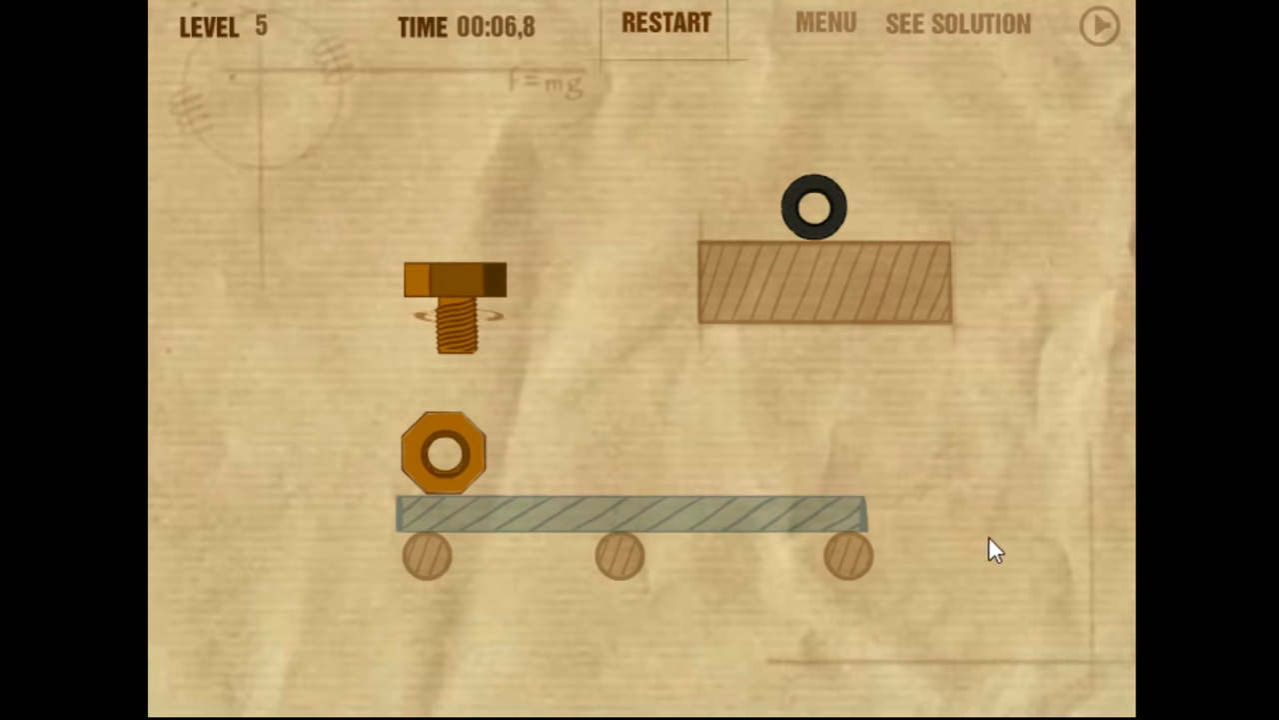
{"action": "mouse_move", "coordinate": [770, 335]}
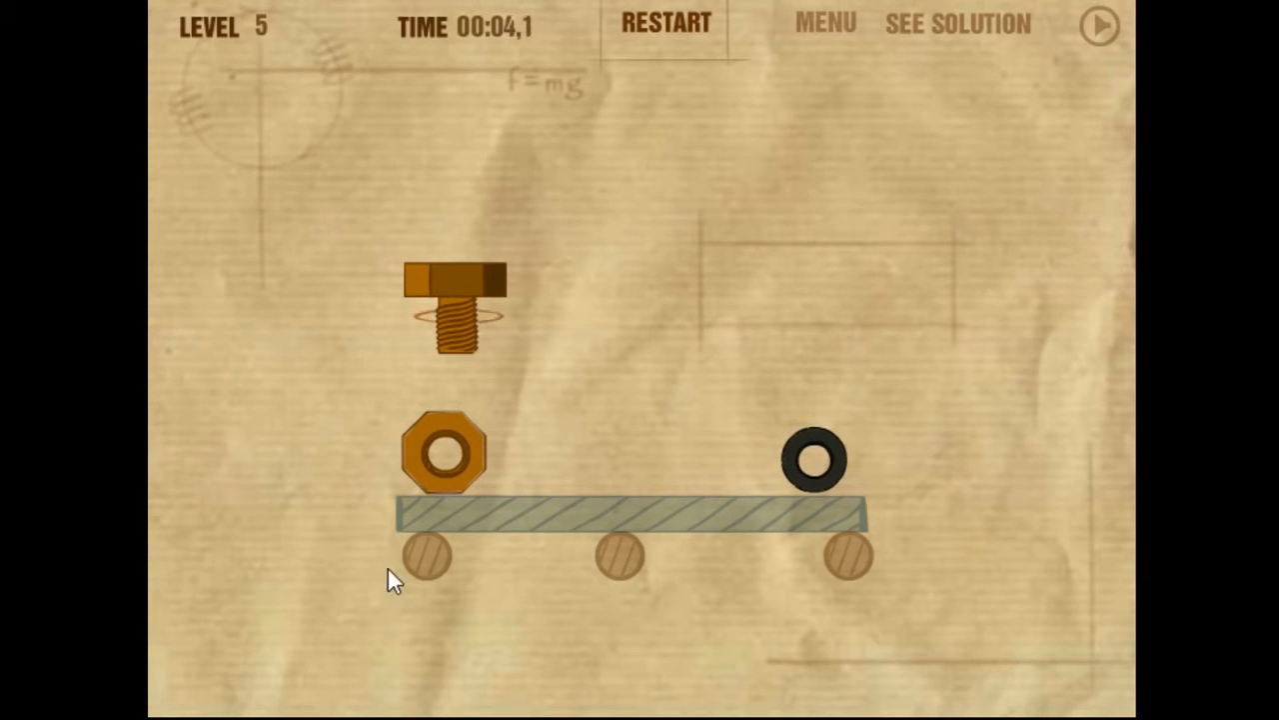
{"action": "mouse_move", "coordinate": [635, 584]}
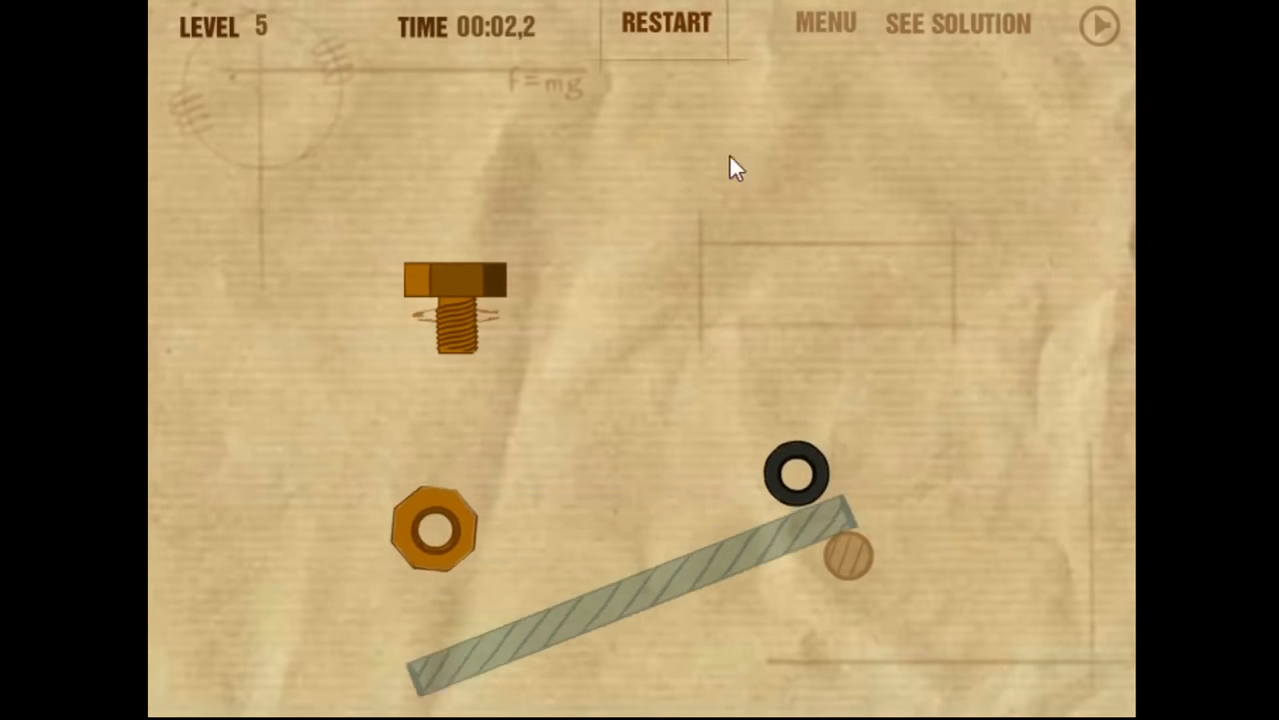
{"action": "left_click", "coordinate": [665, 22]}
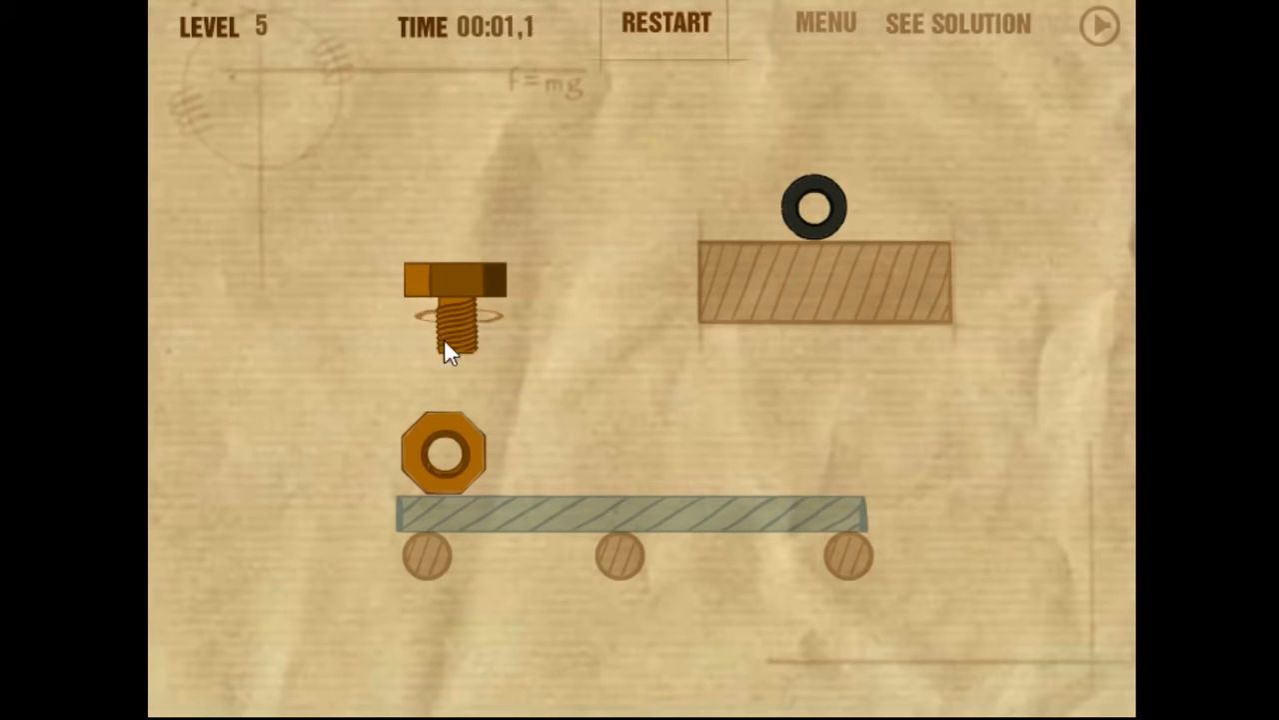
{"action": "mouse_move", "coordinate": [806, 338]}
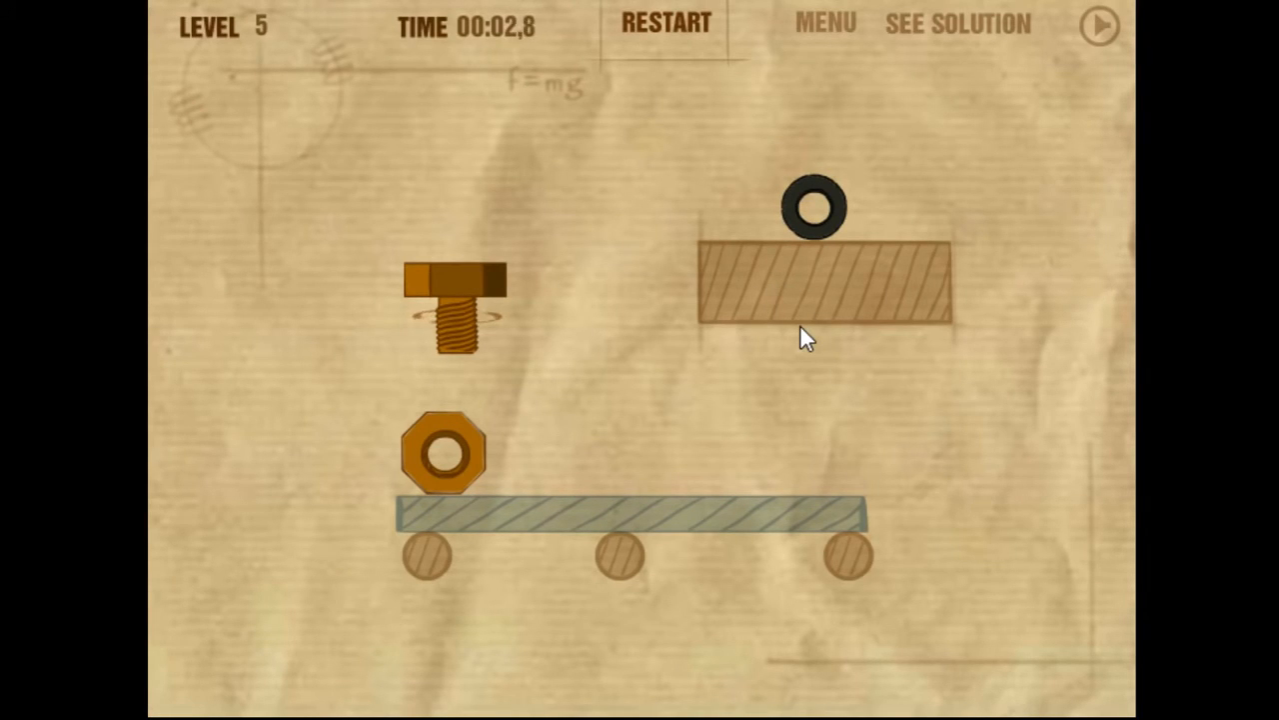